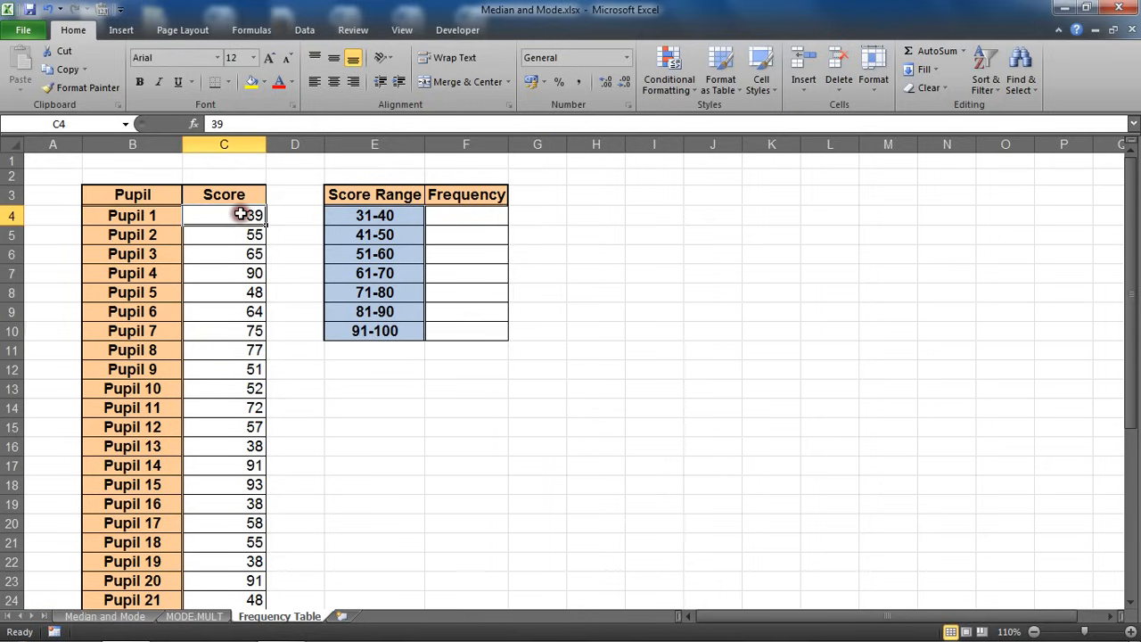
Check the end of the score list, then start =COUNTIFS( in F4 for the 31-40 bin
double_click(224, 215)
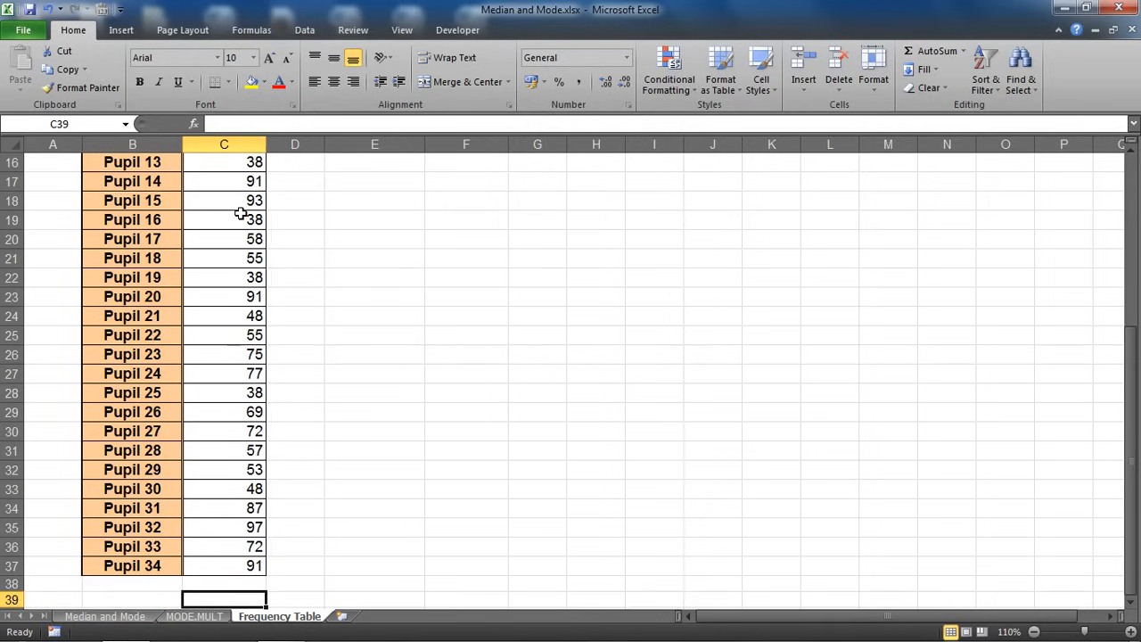
scroll(up, 3)
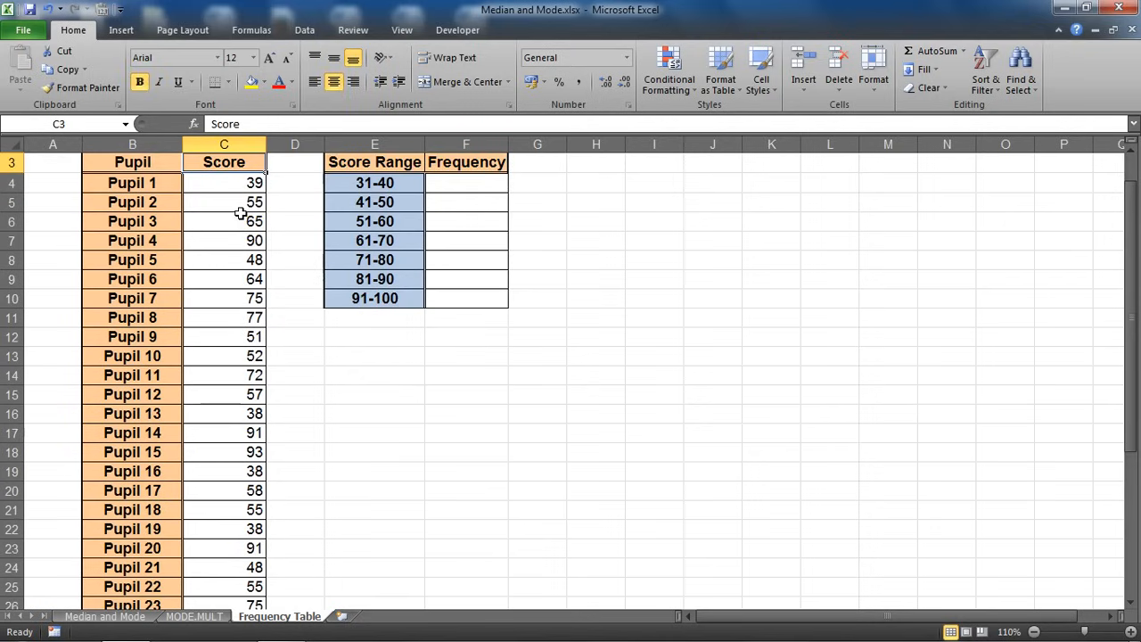
click(466, 183)
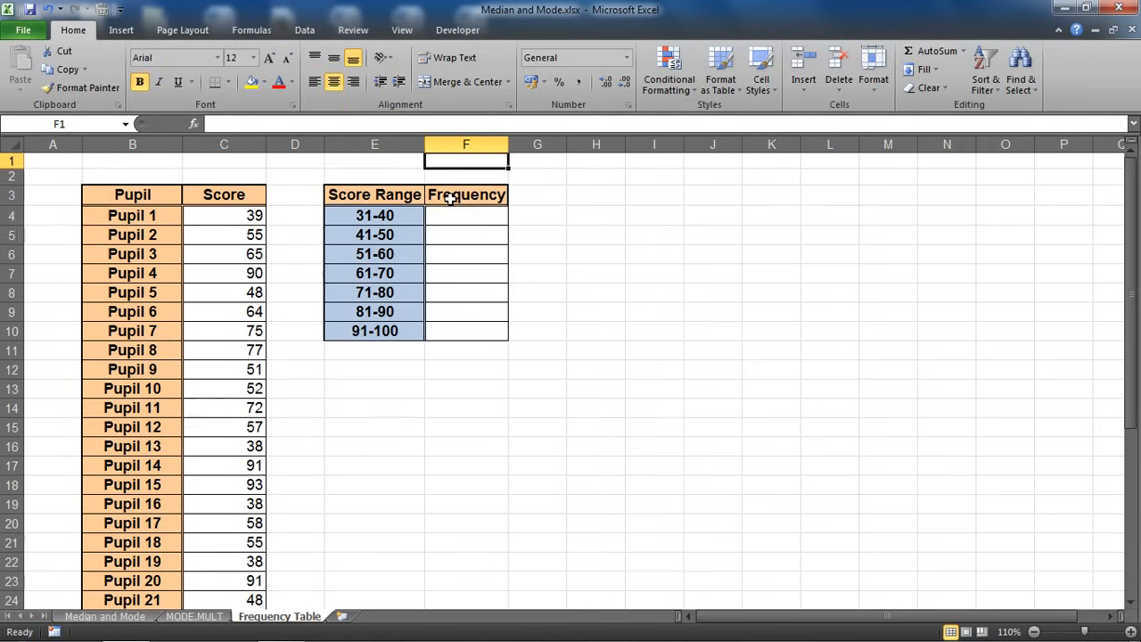
click(465, 215)
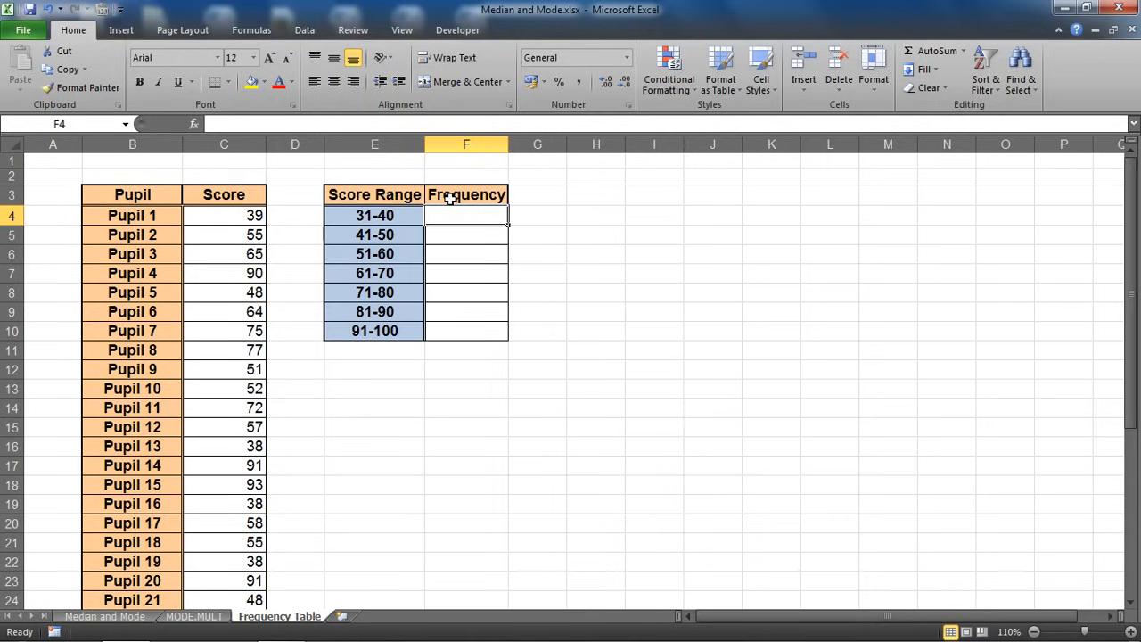
text(=countifs)
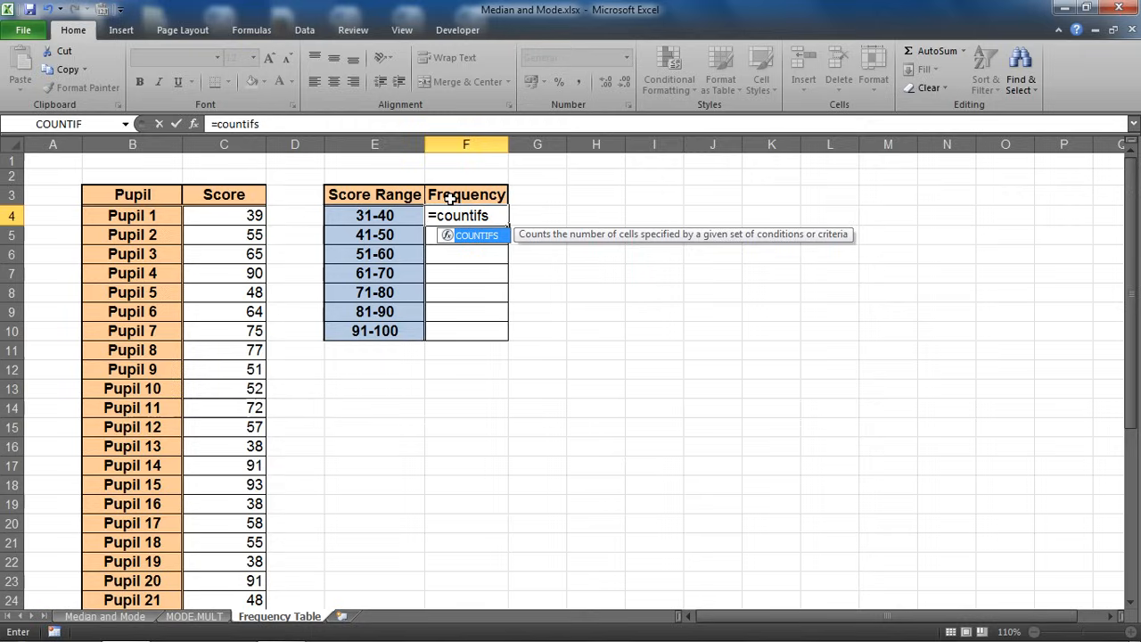
text(()
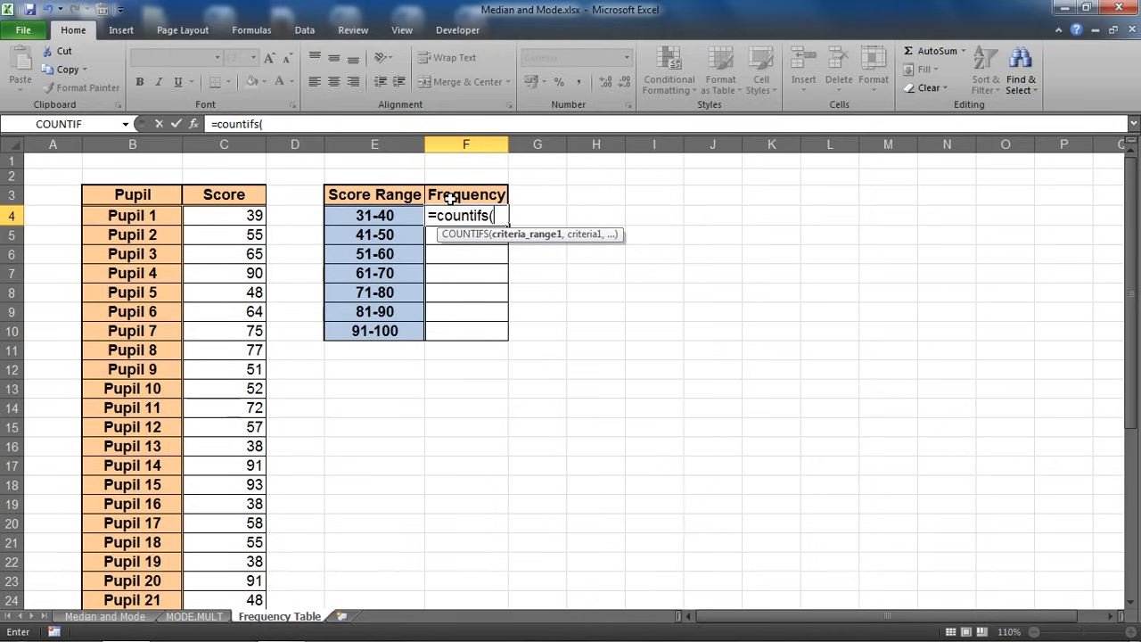
mouse_move(303, 207)
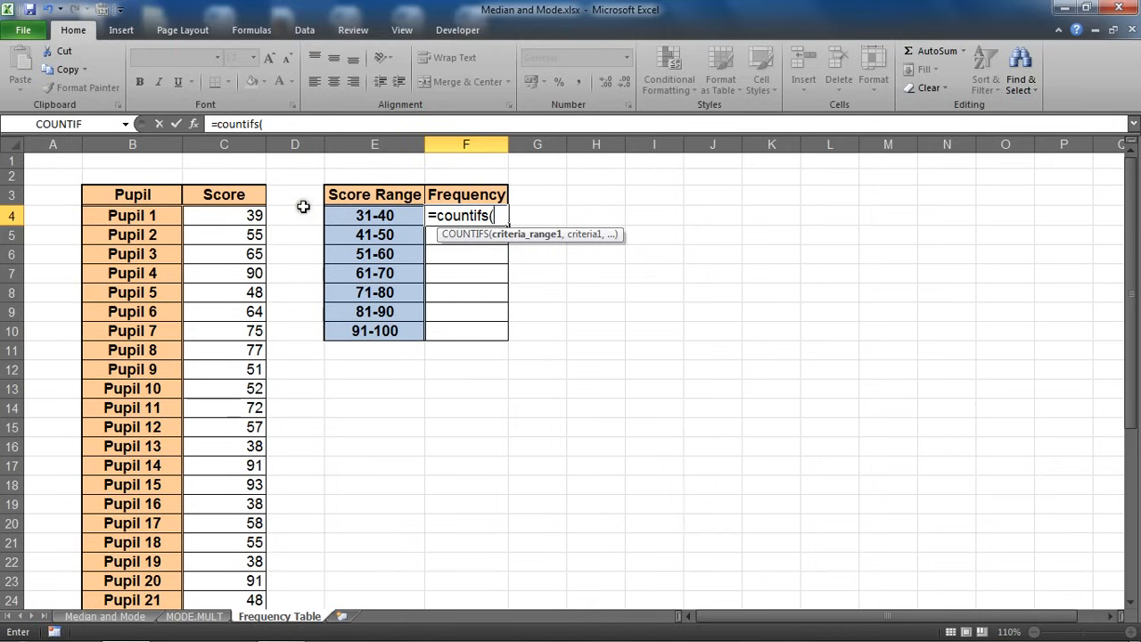
mouse_move(235, 220)
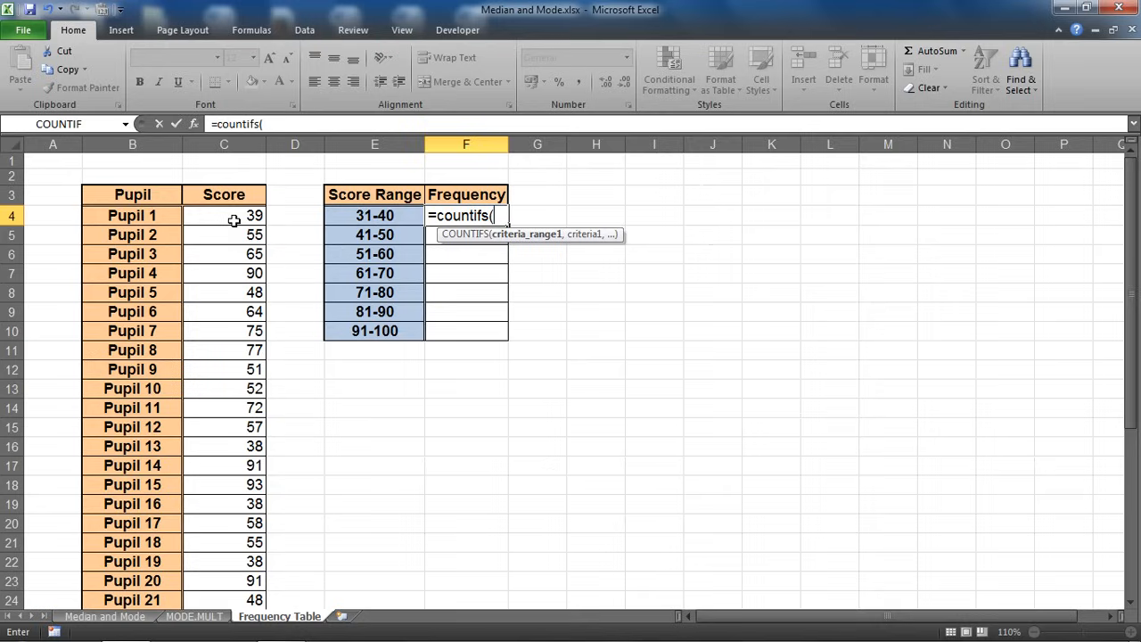
Enter the scores C4:C37 as the absolute first range $C$4:$C$37, followed by a comma
click(224, 215)
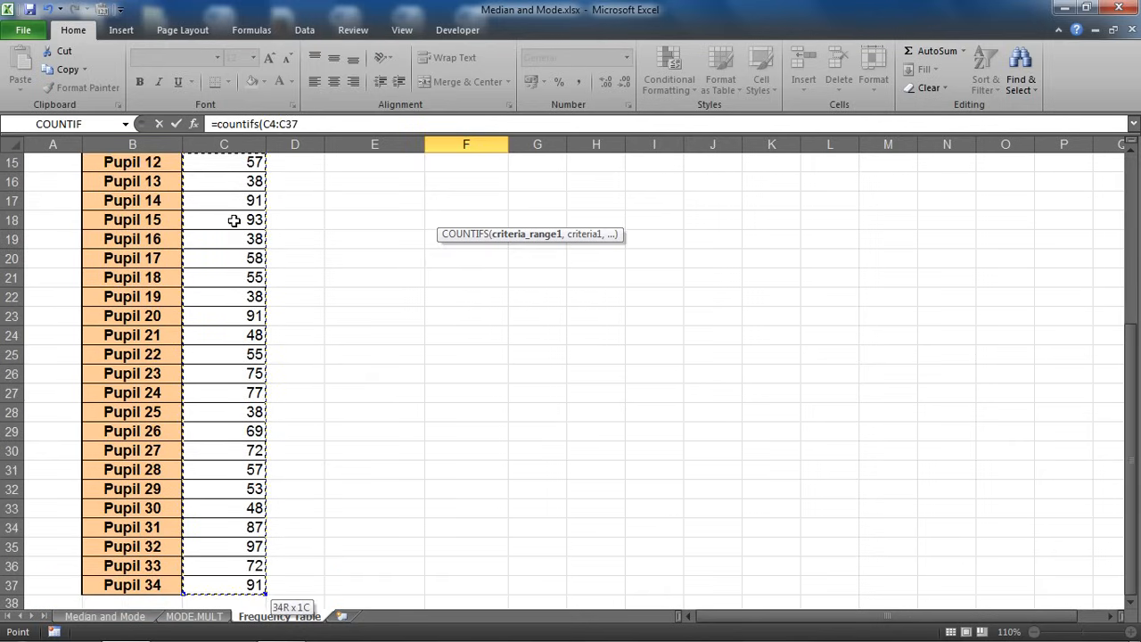
mouse_move(510, 201)
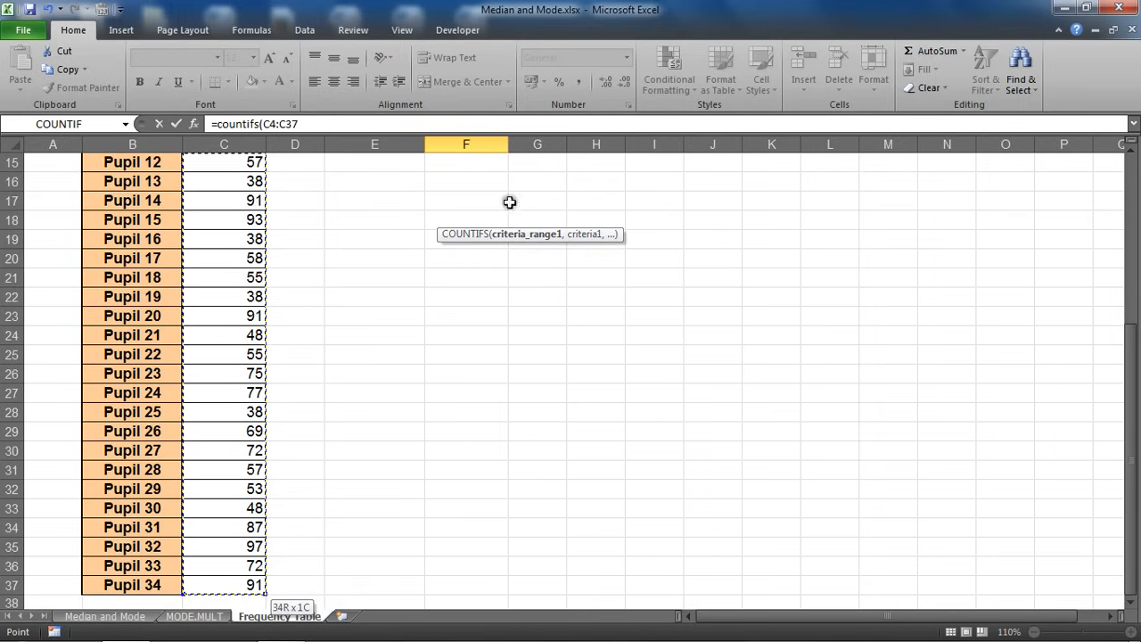
scroll(up, 3)
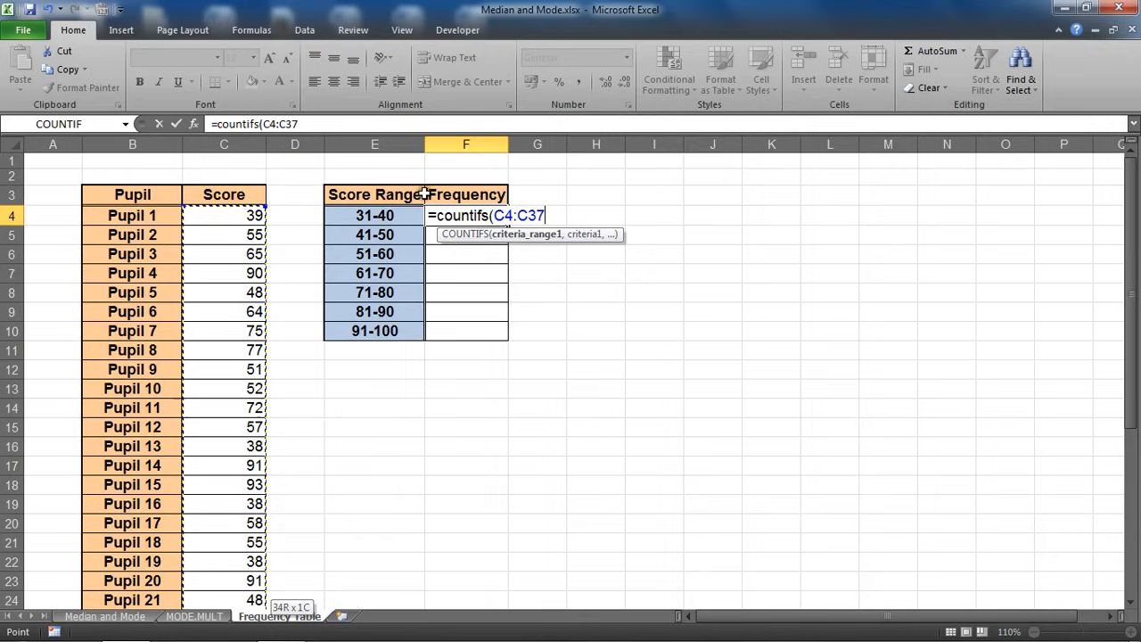
mouse_move(579, 346)
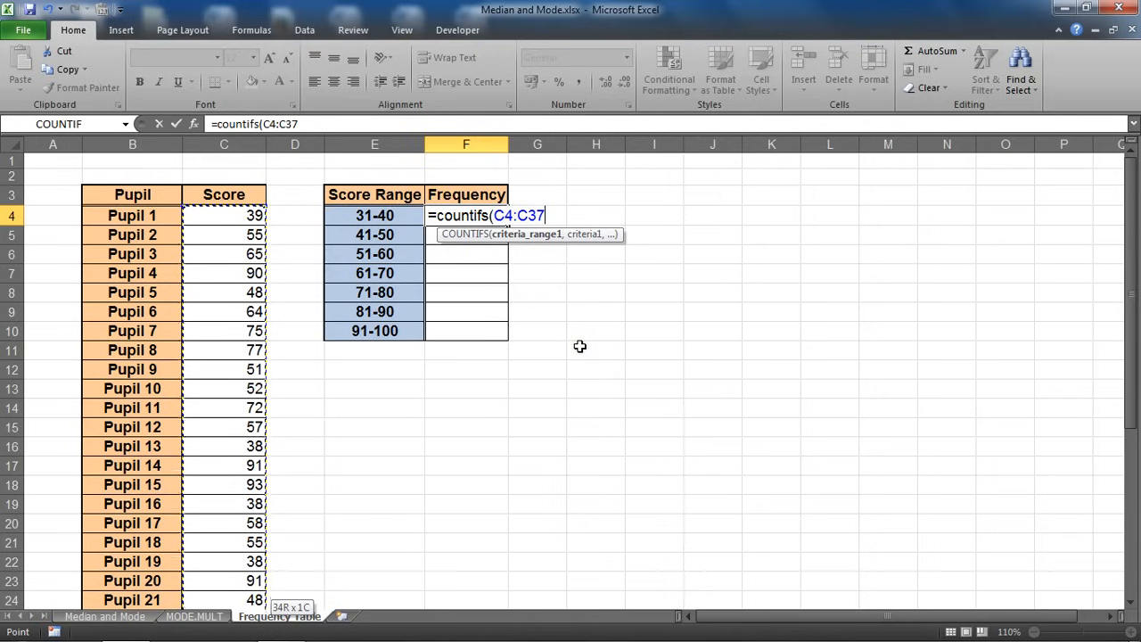
key(F4)
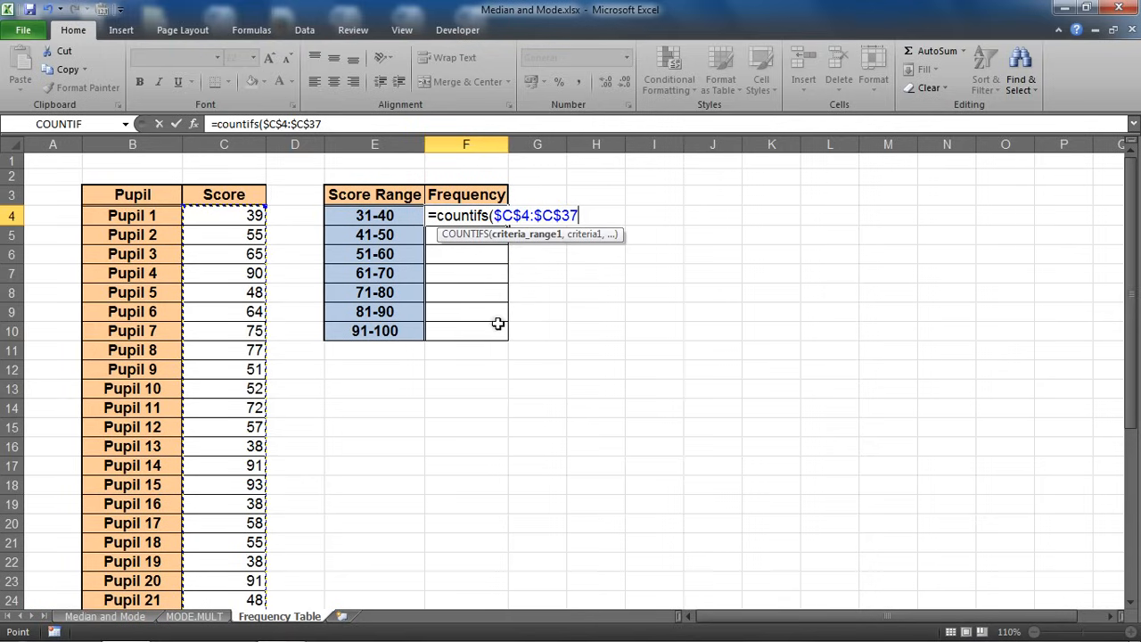
text(,)
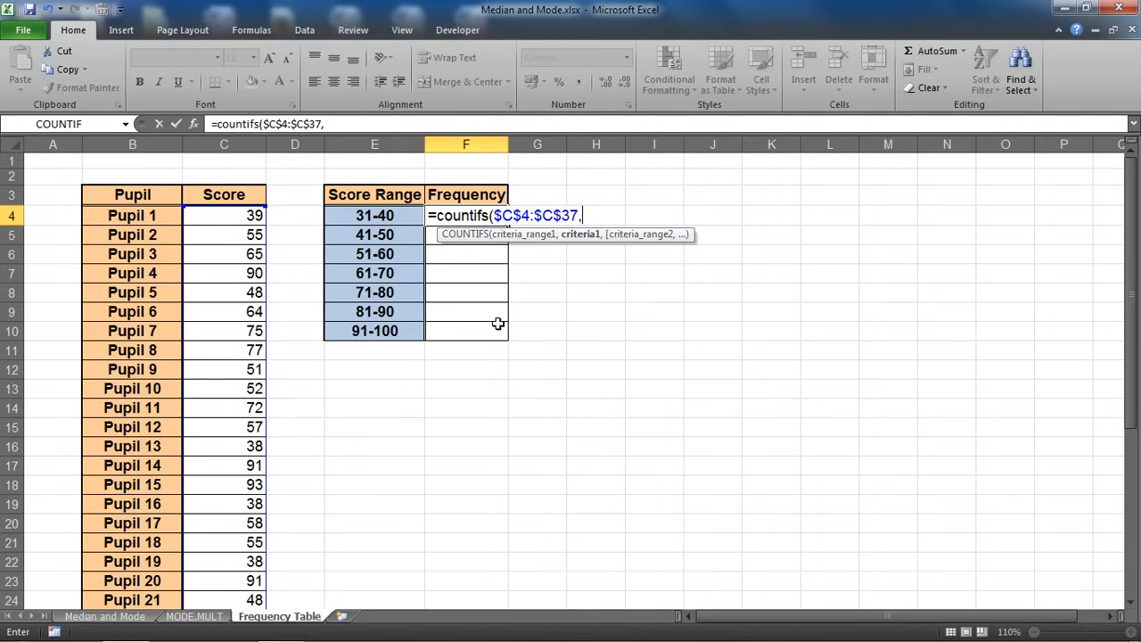
Add ">=31" as the first criterion, followed by a comma
text(")
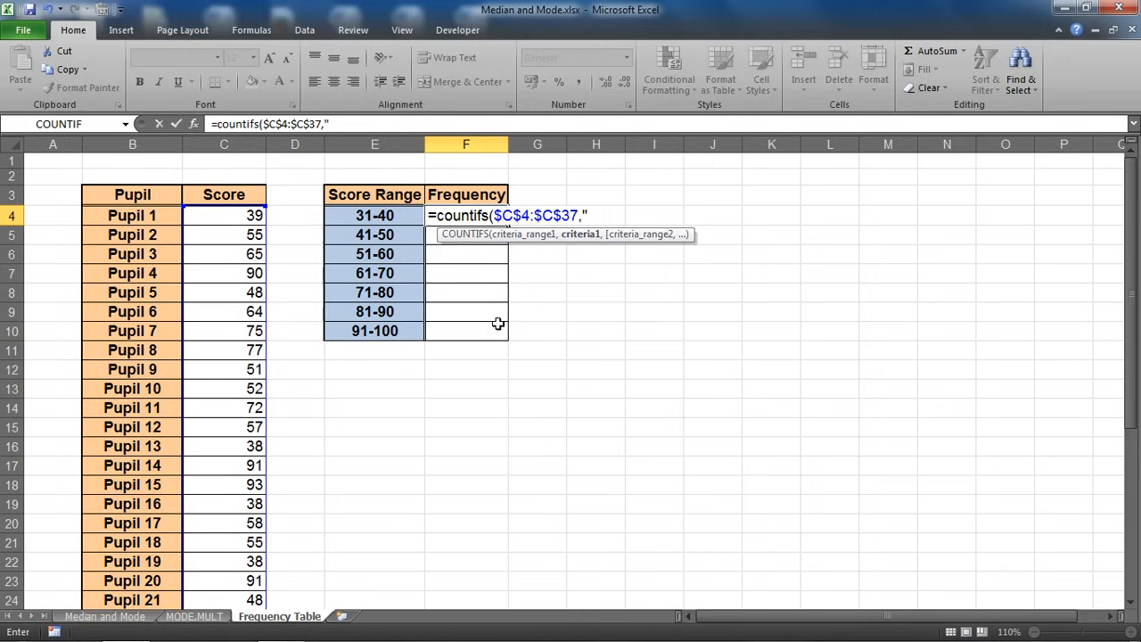
text(>=)
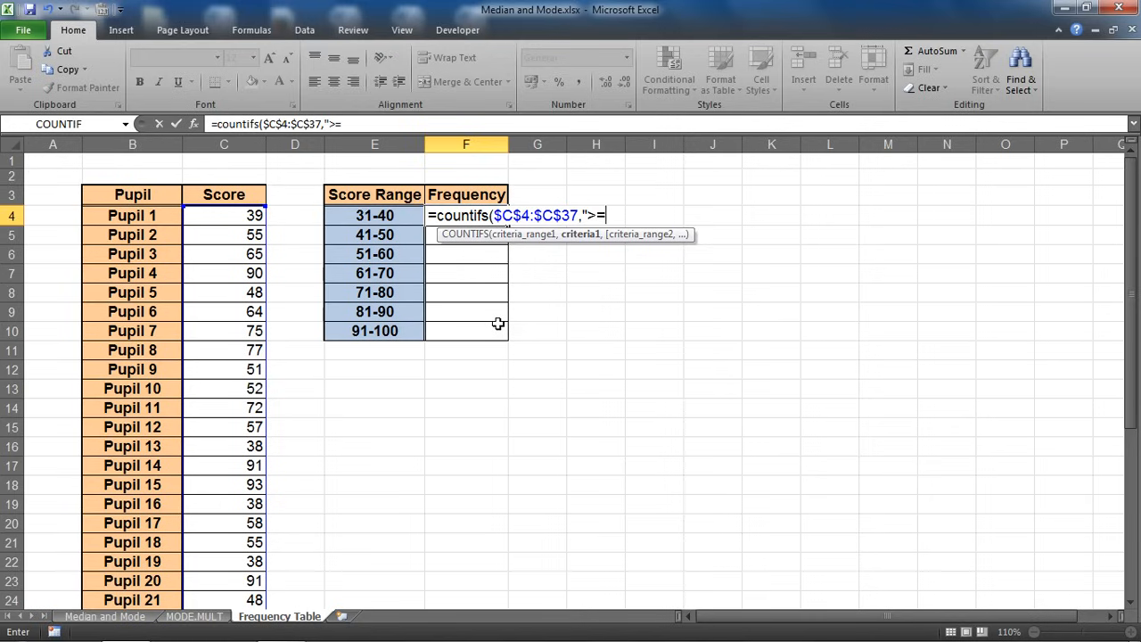
text(31)
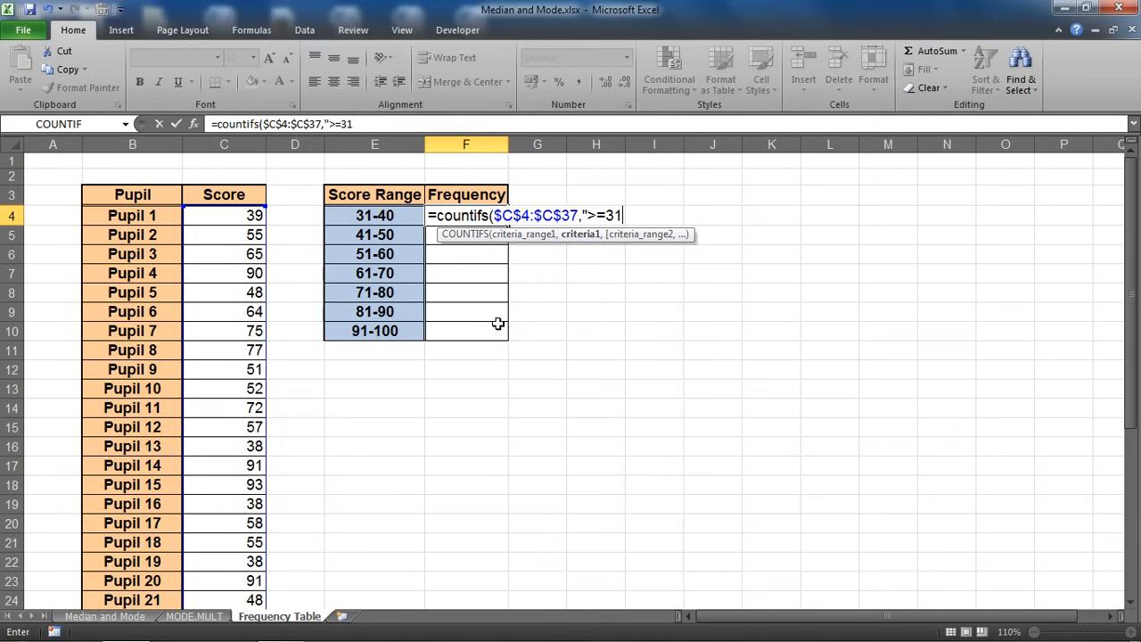
text(")
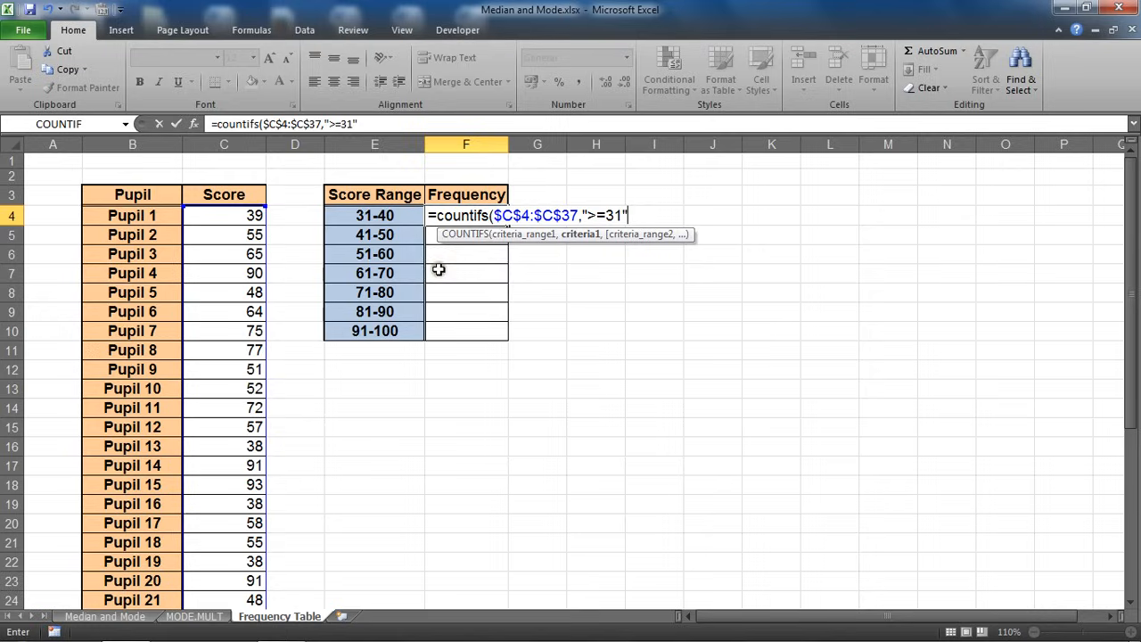
mouse_move(366, 215)
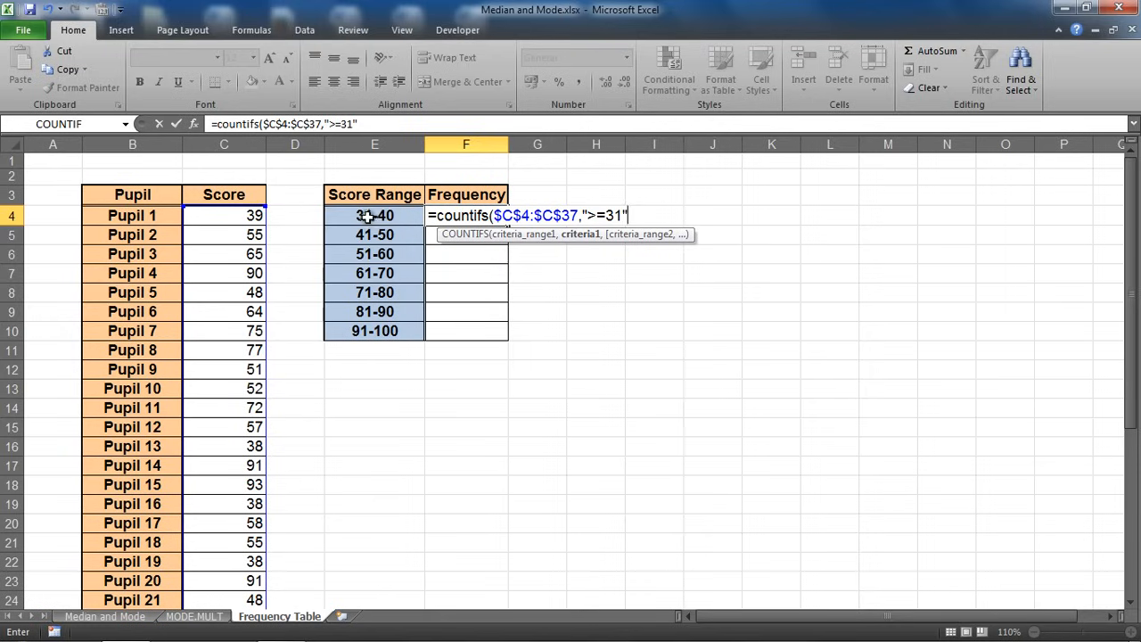
text(,)
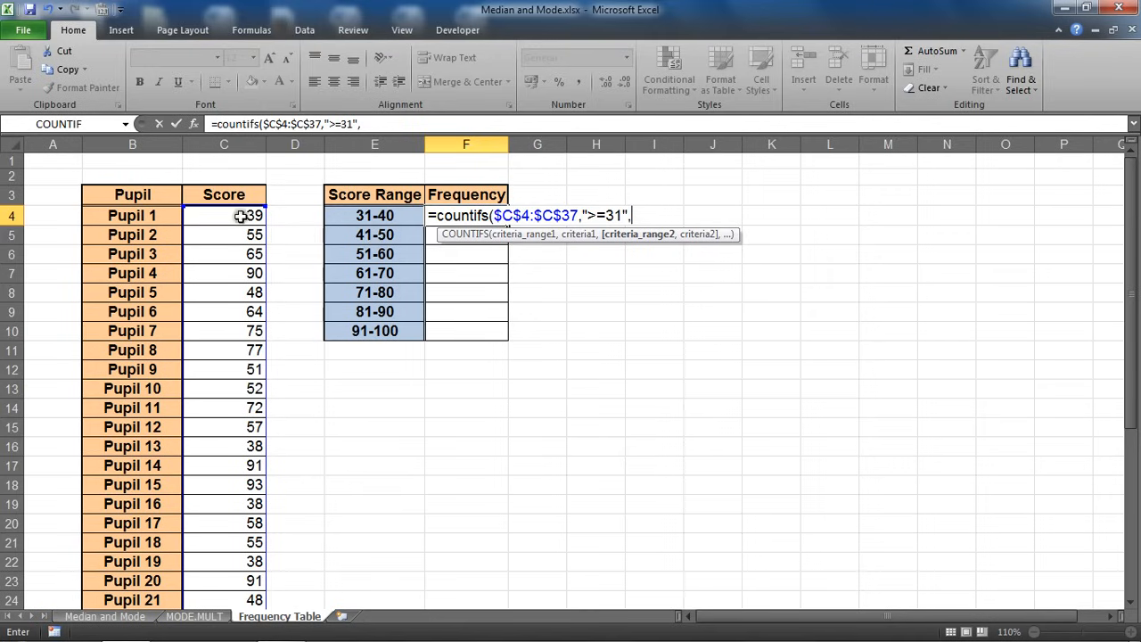
Finish F4 as =COUNTIFS($C$4:$C$37,">=31",$C$4:$C$37,"<=40"), returning 5
drag(224, 215, 224, 585)
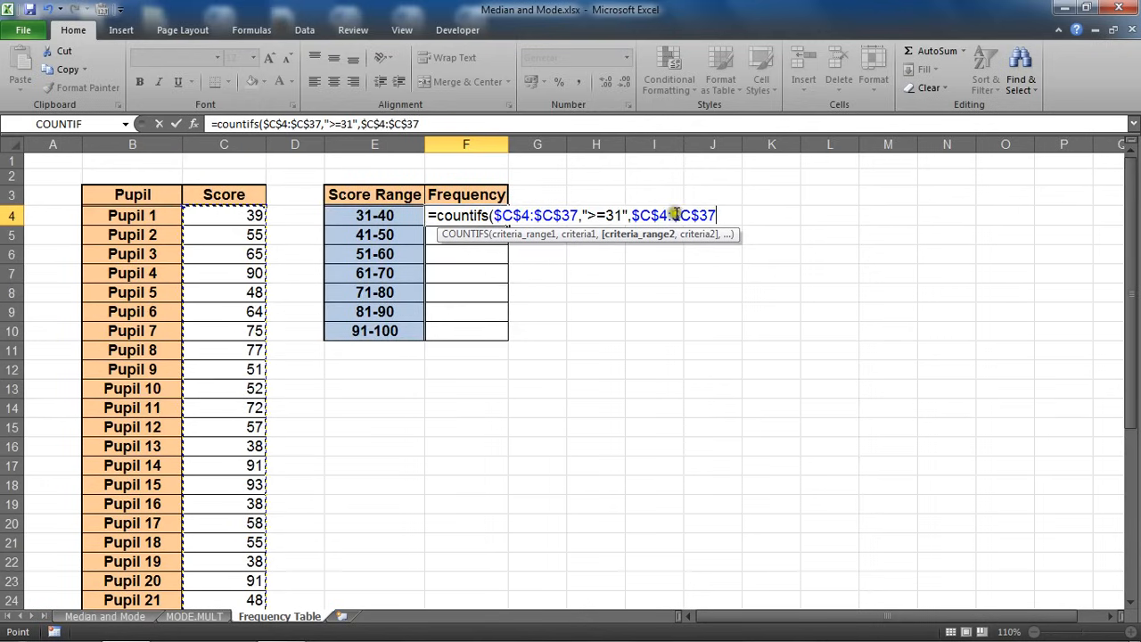
text(,)
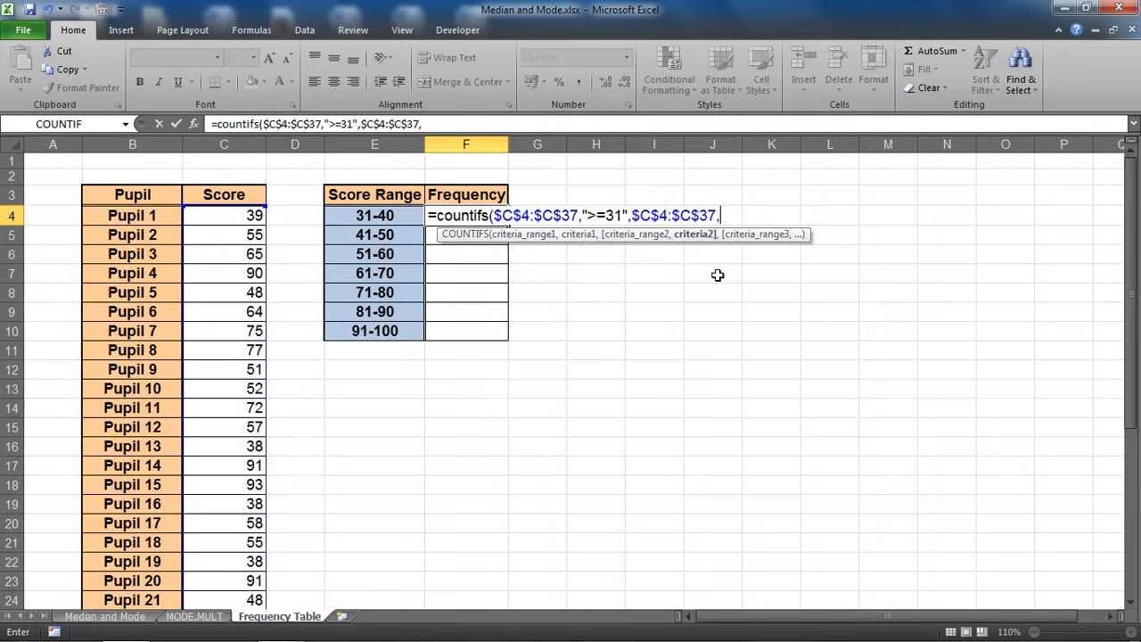
text(")
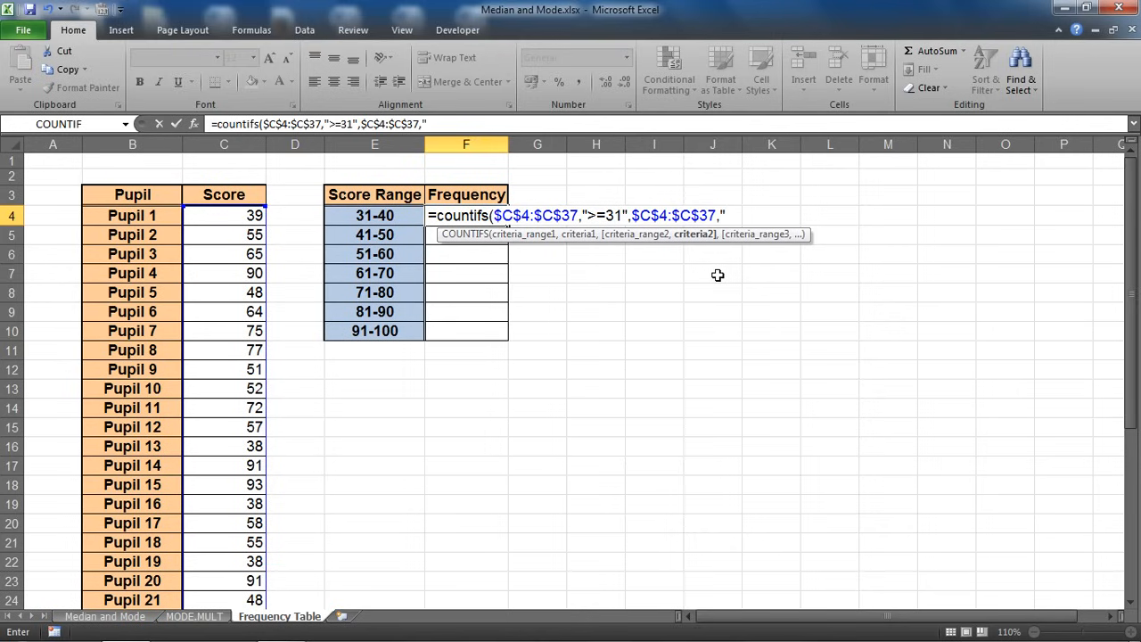
text(<)
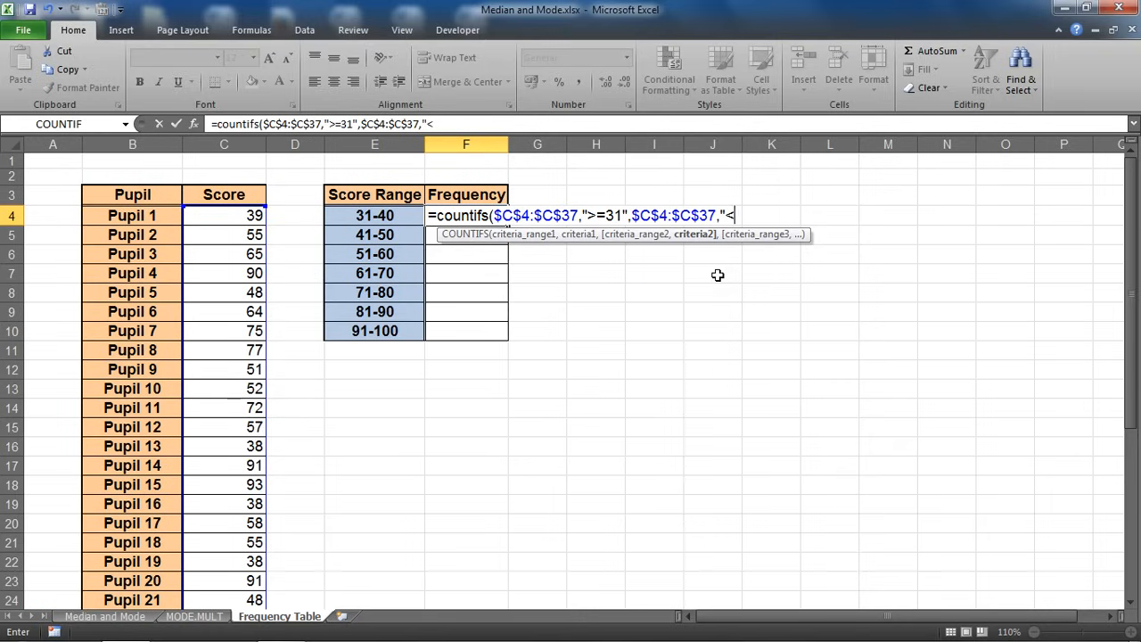
text(=40")
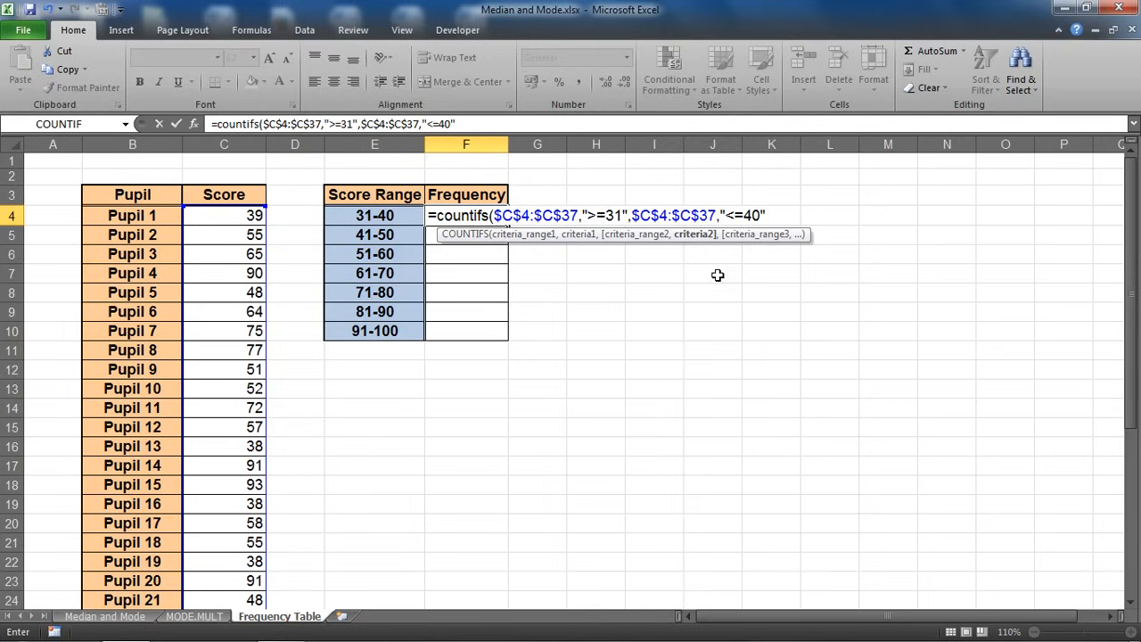
text())
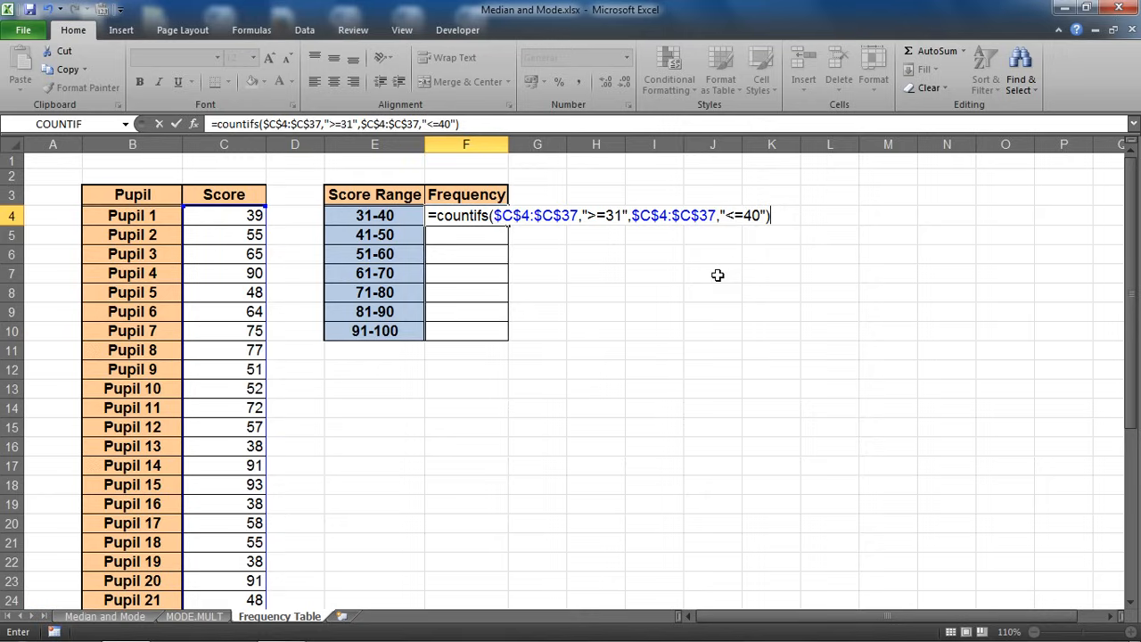
key(Return)
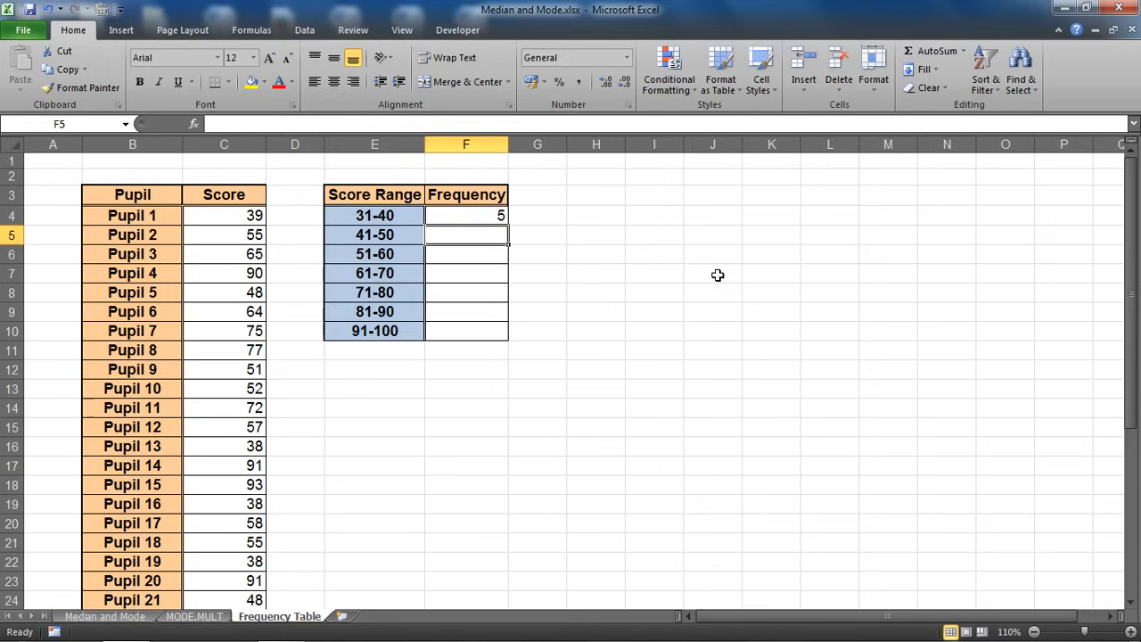
text(=COUNTIFS($C$4:$C$37,">=31",$C$4:$C$37,"<=40"))
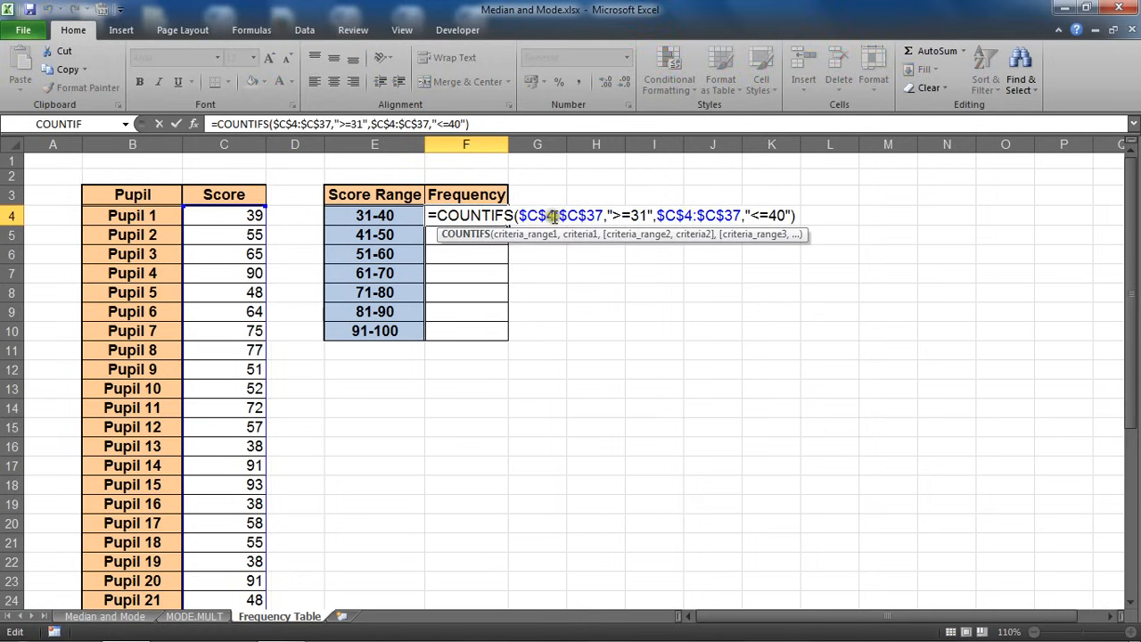
Fill the F4 formula down to F10 and change F5's bounds to 41-50, giving 3
key(Return)
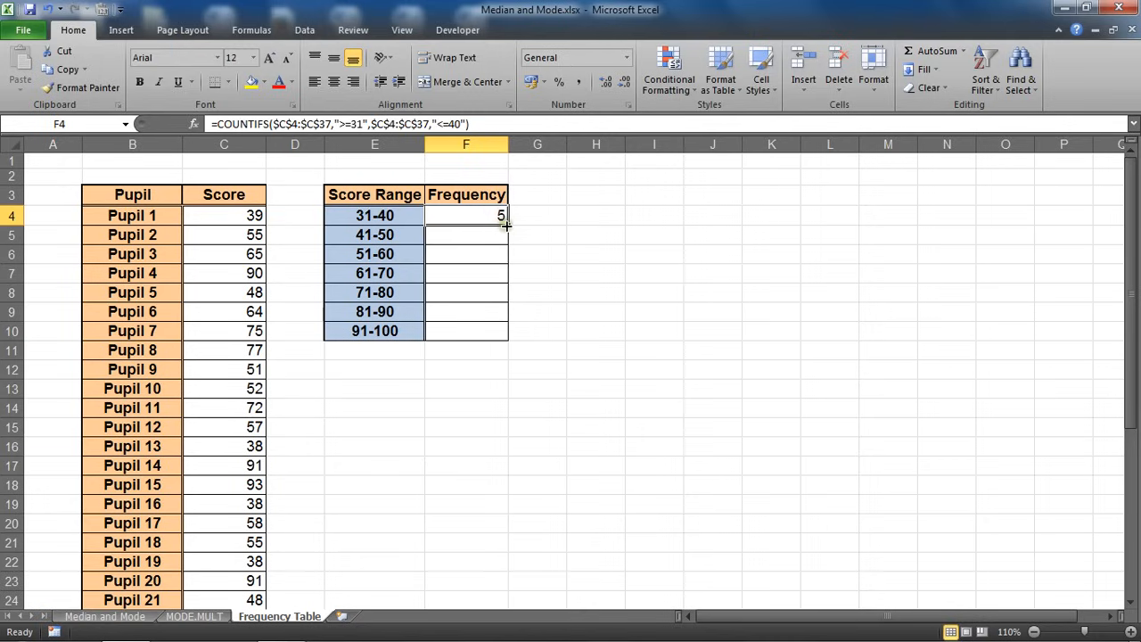
drag(506, 224, 506, 331)
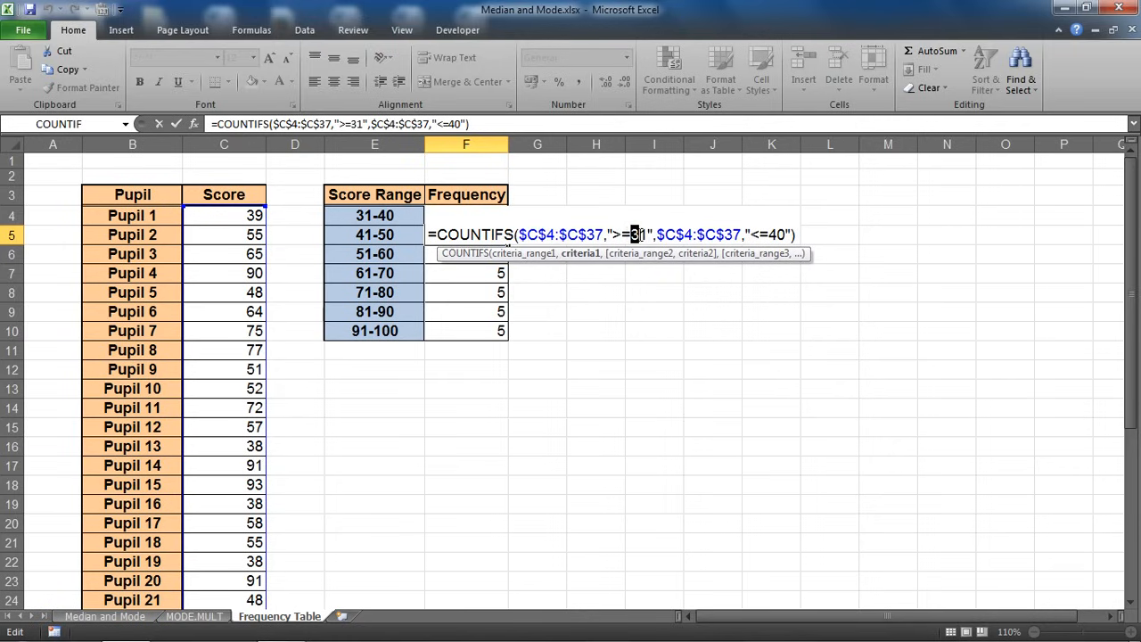
text(4)
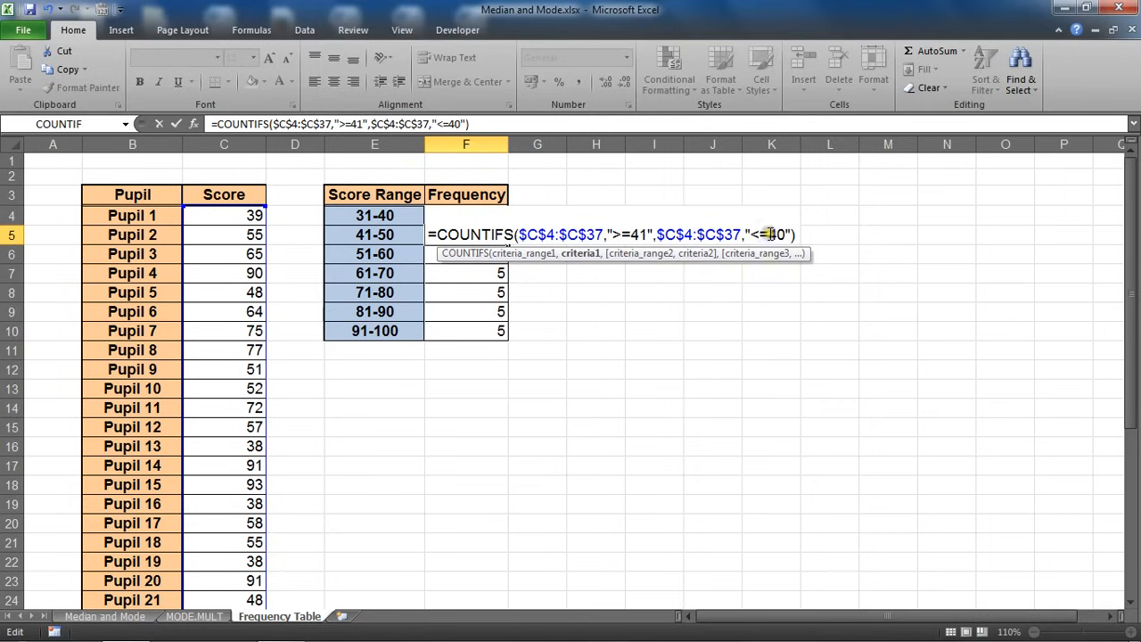
key(Return)
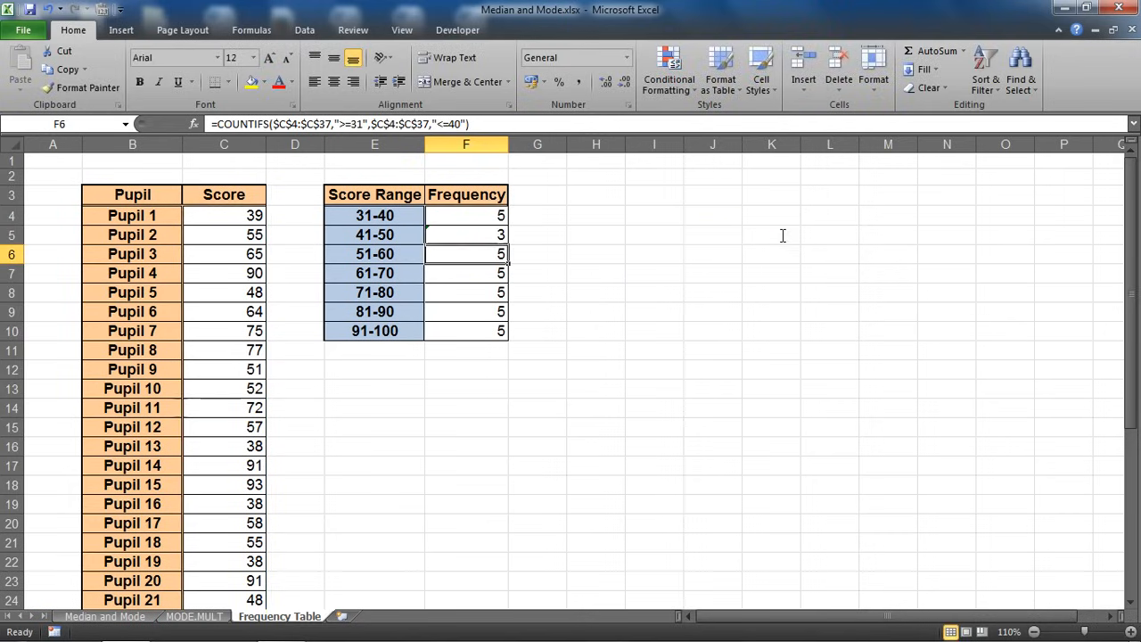
mouse_move(466, 238)
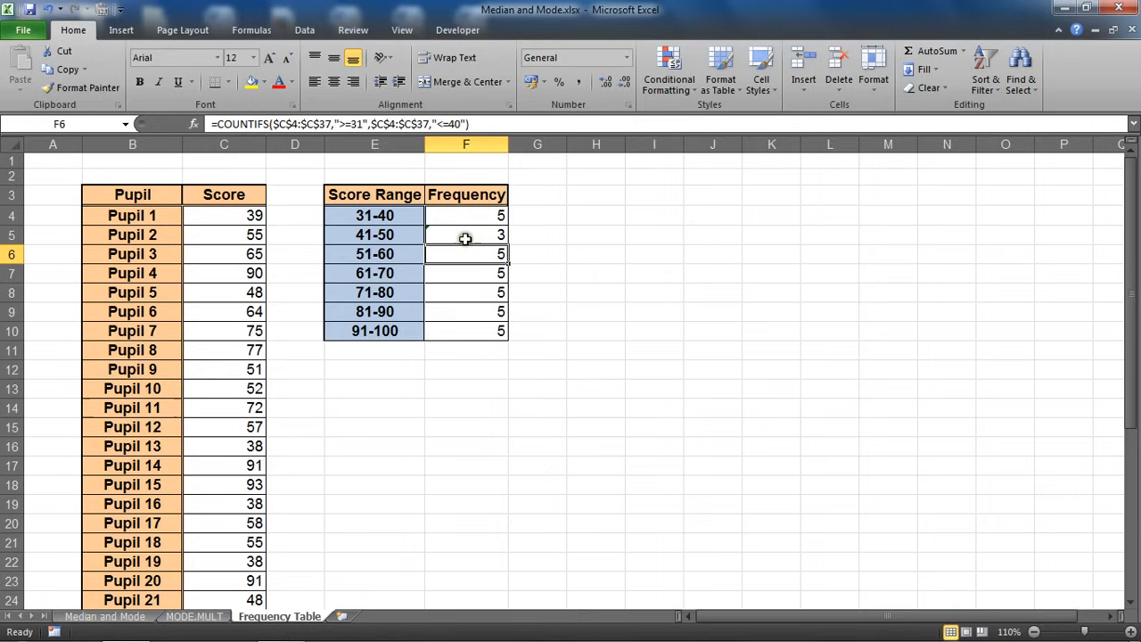
Change F6, F7 and F8 bounds to 51-60, 61-70 and 71-80, giving 9, 3 and 7
double_click(465, 254)
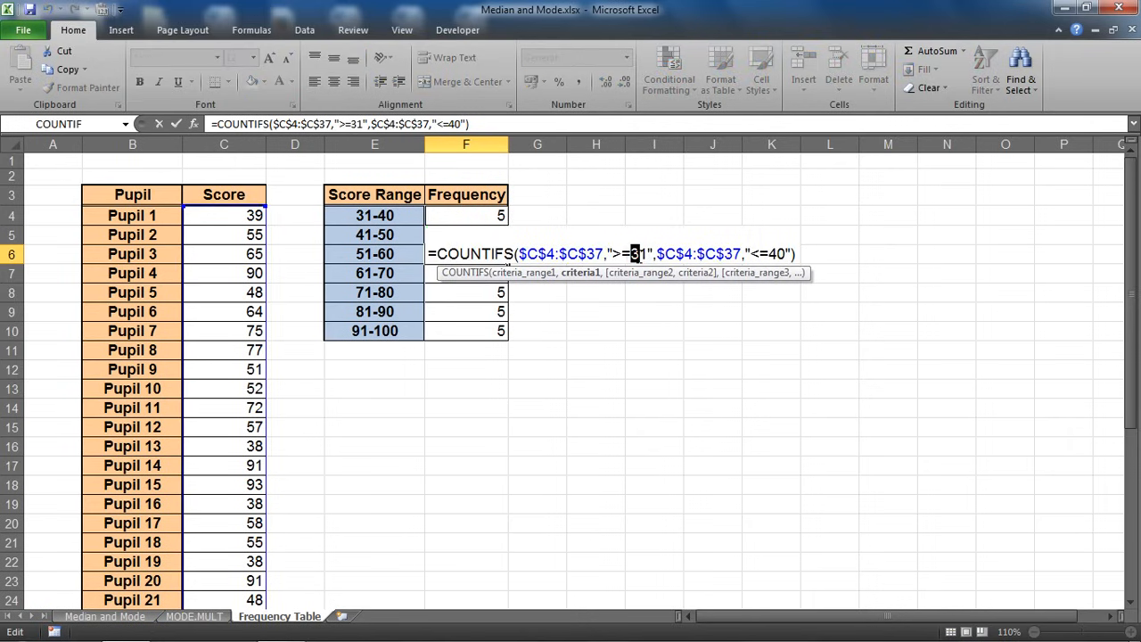
text(5)
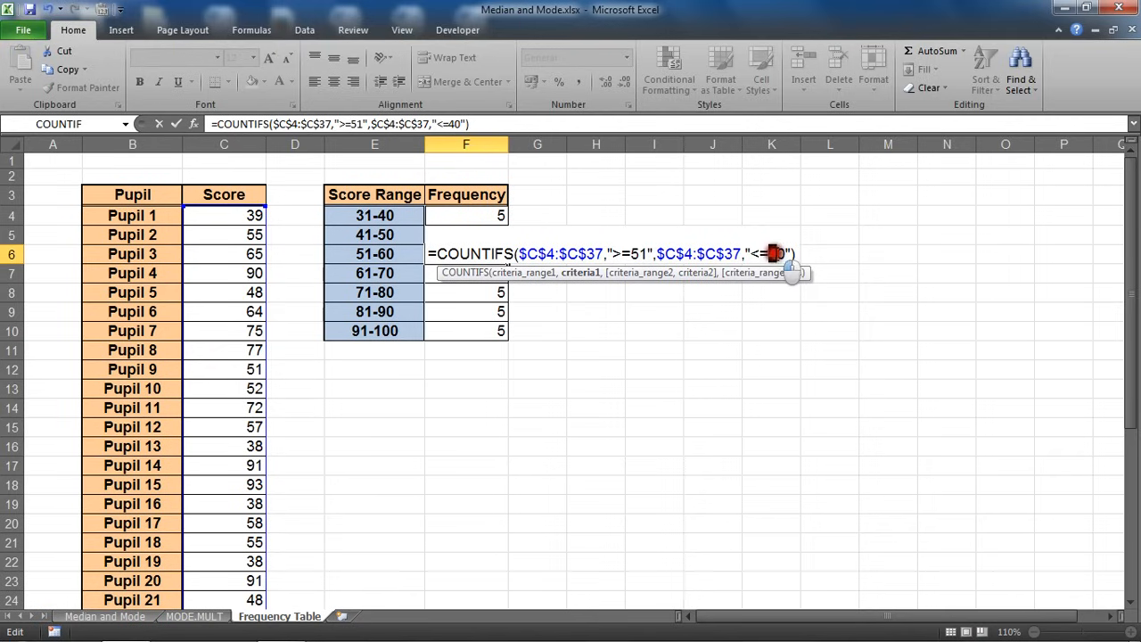
key(Return)
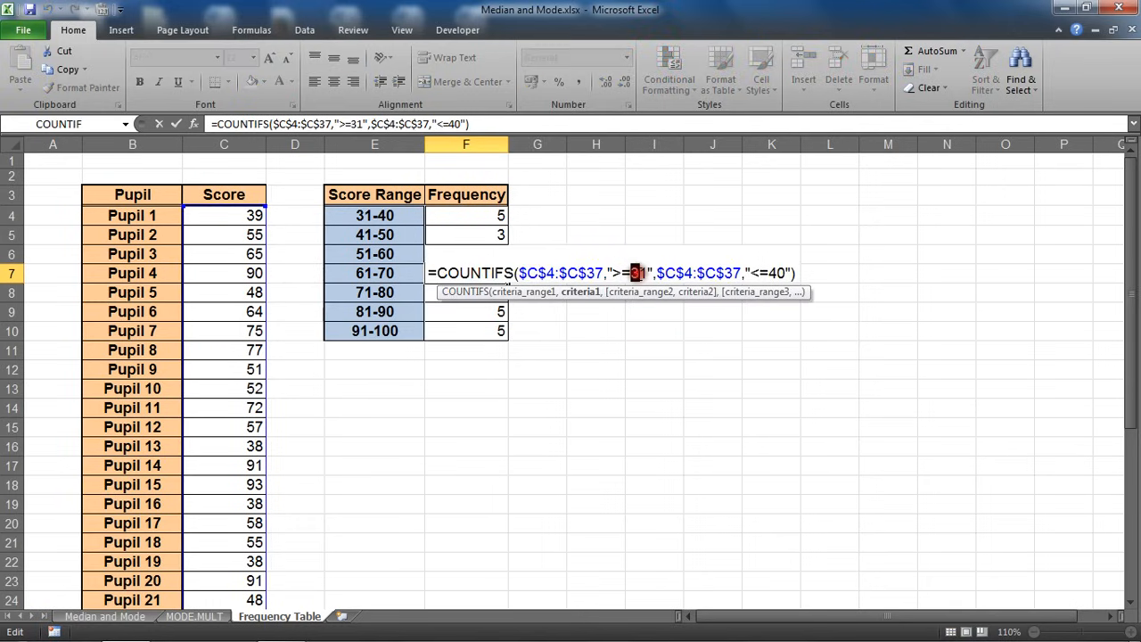
text(61)
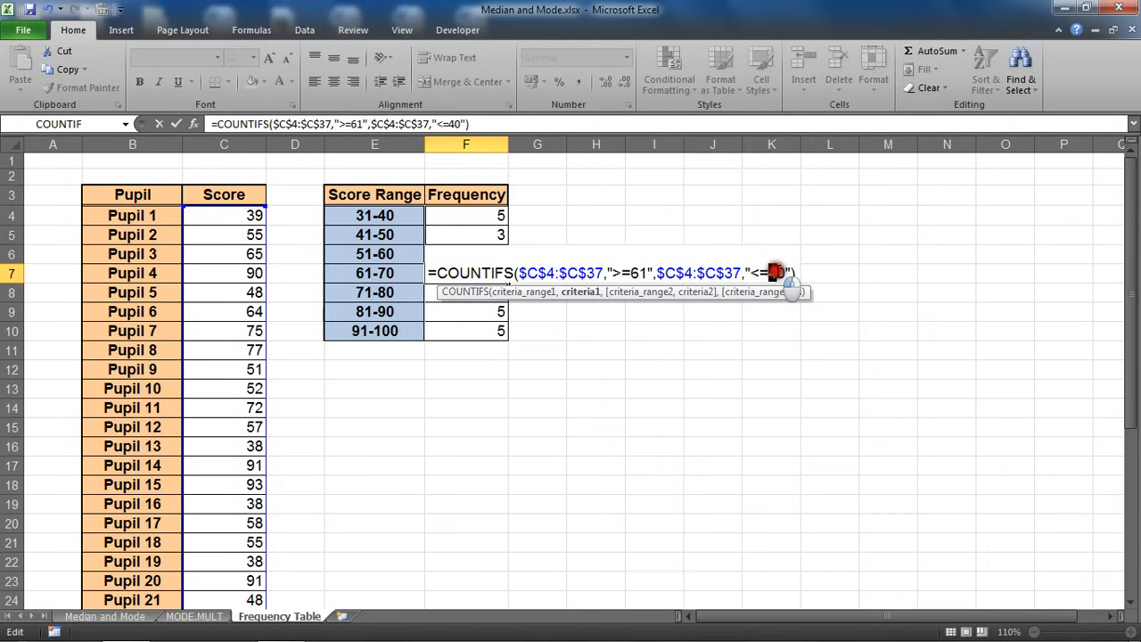
key(Return)
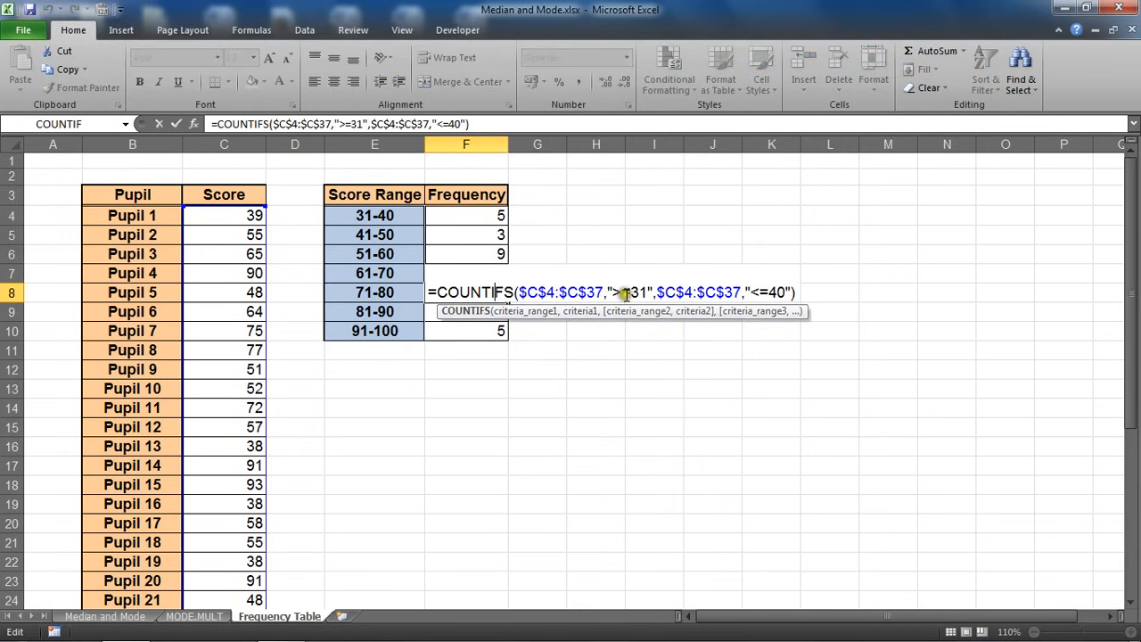
text(71)
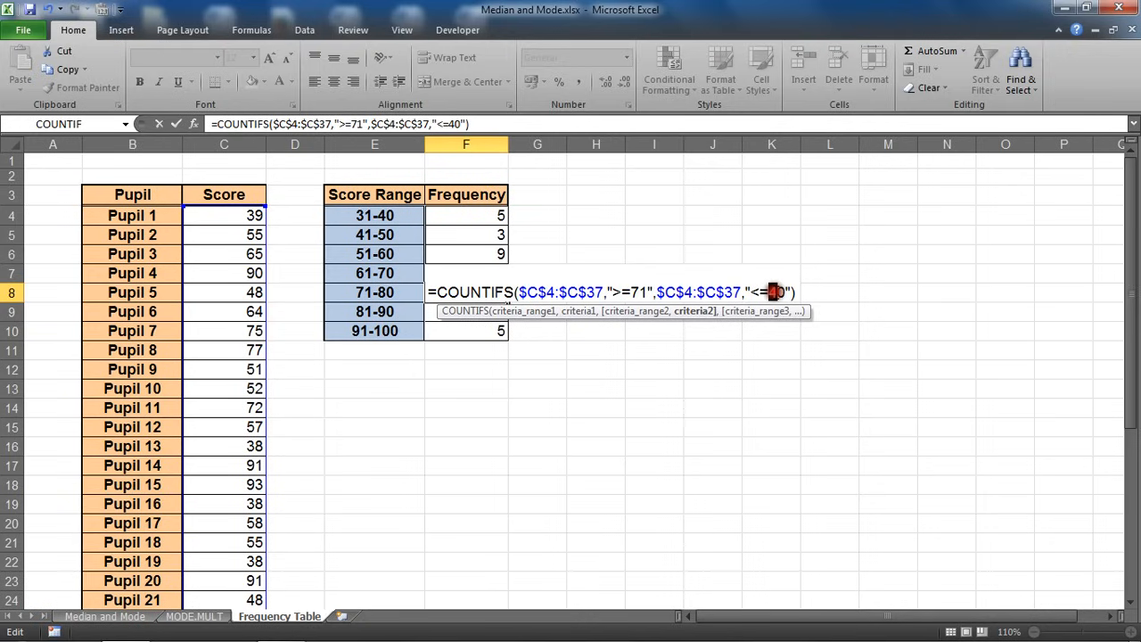
key(Return)
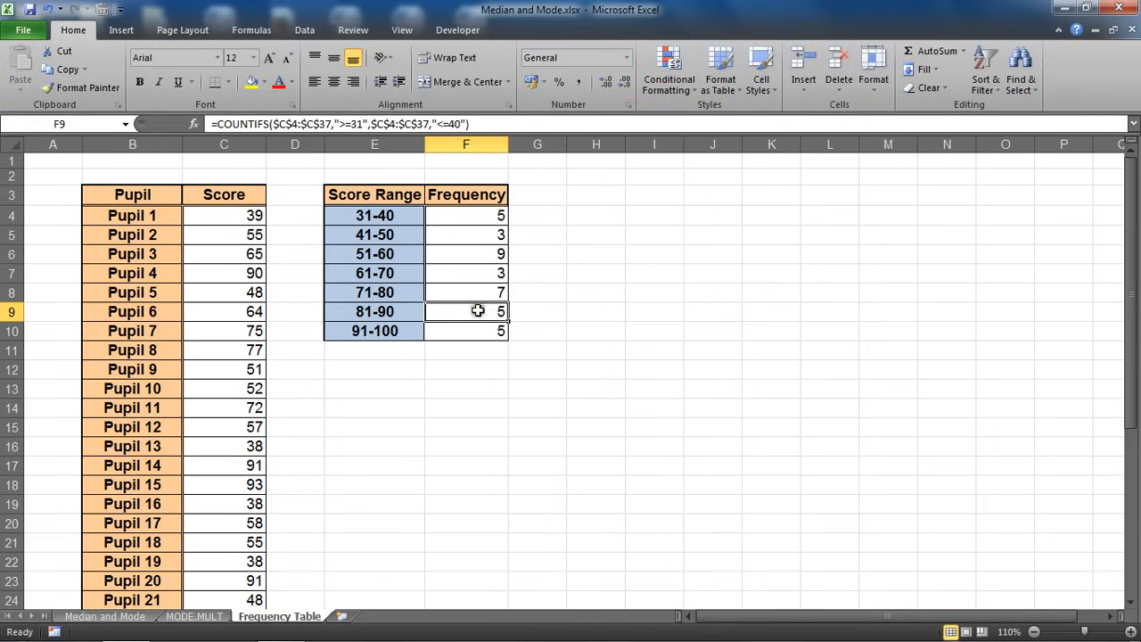
Change F9 bounds to 81-90 and F10 bounds to 91-100, giving counts 2 and 5
double_click(466, 311)
text(8)
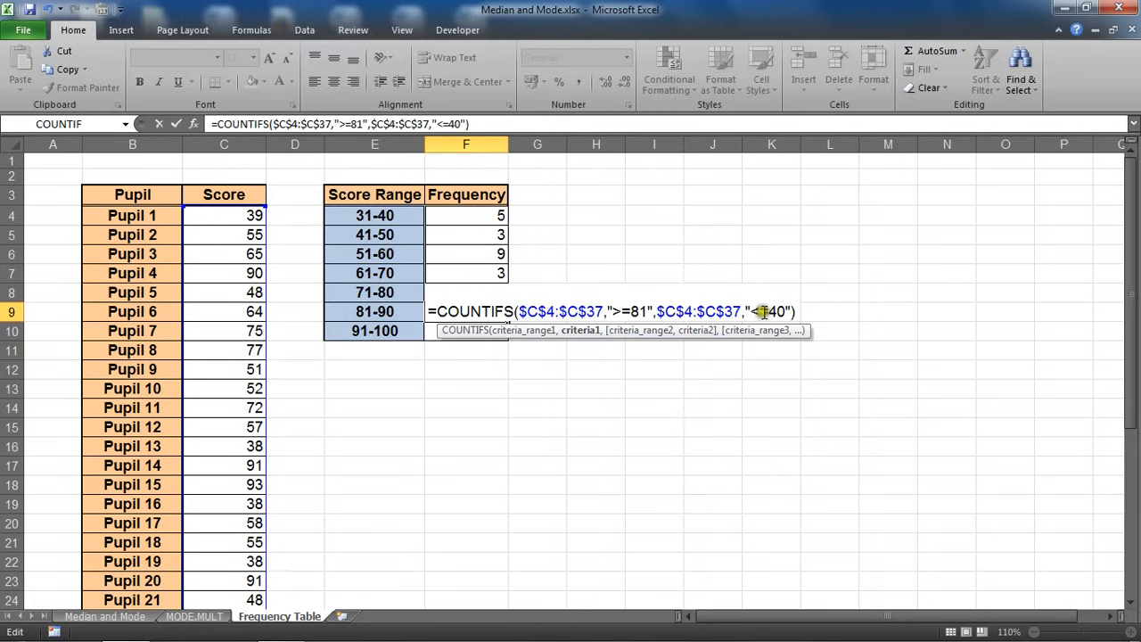
text(90)
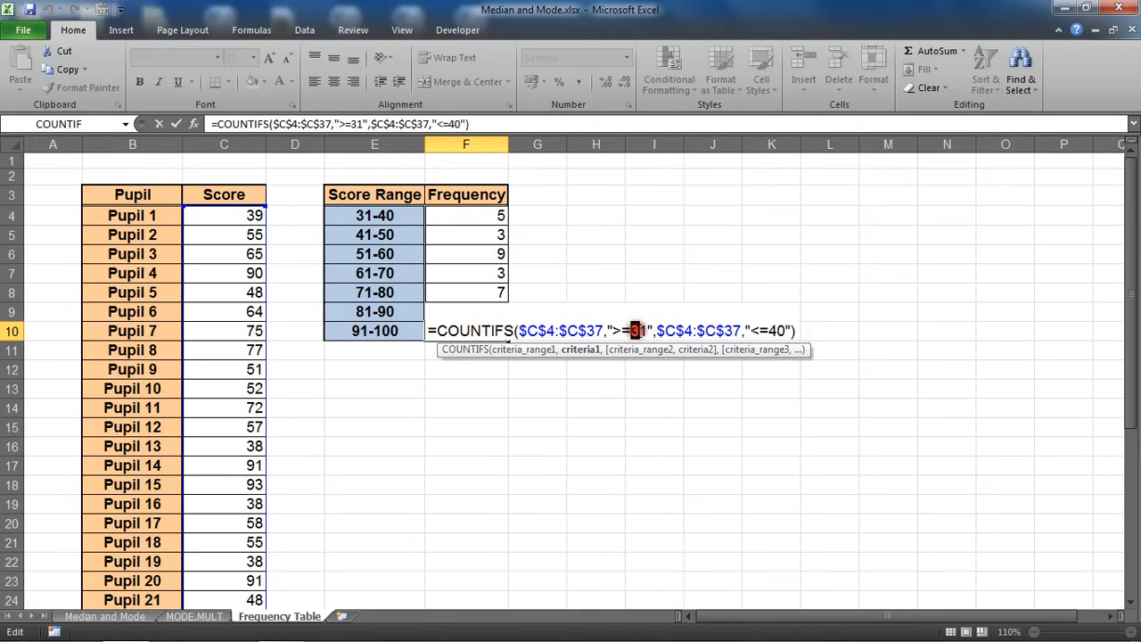
text(91)
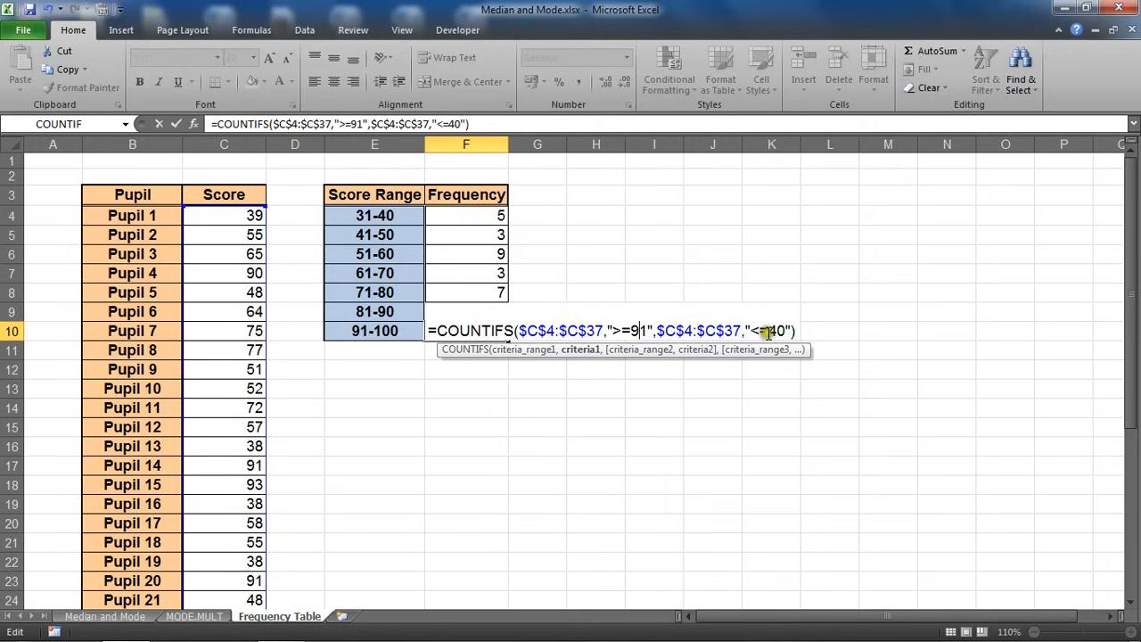
key(Return)
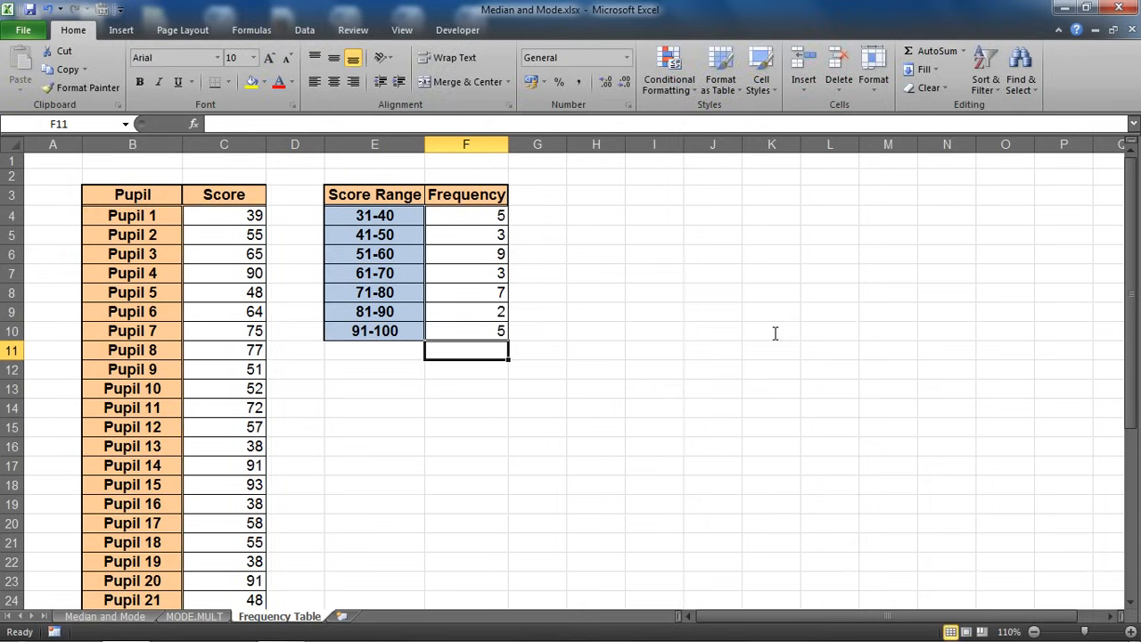
click(294, 331)
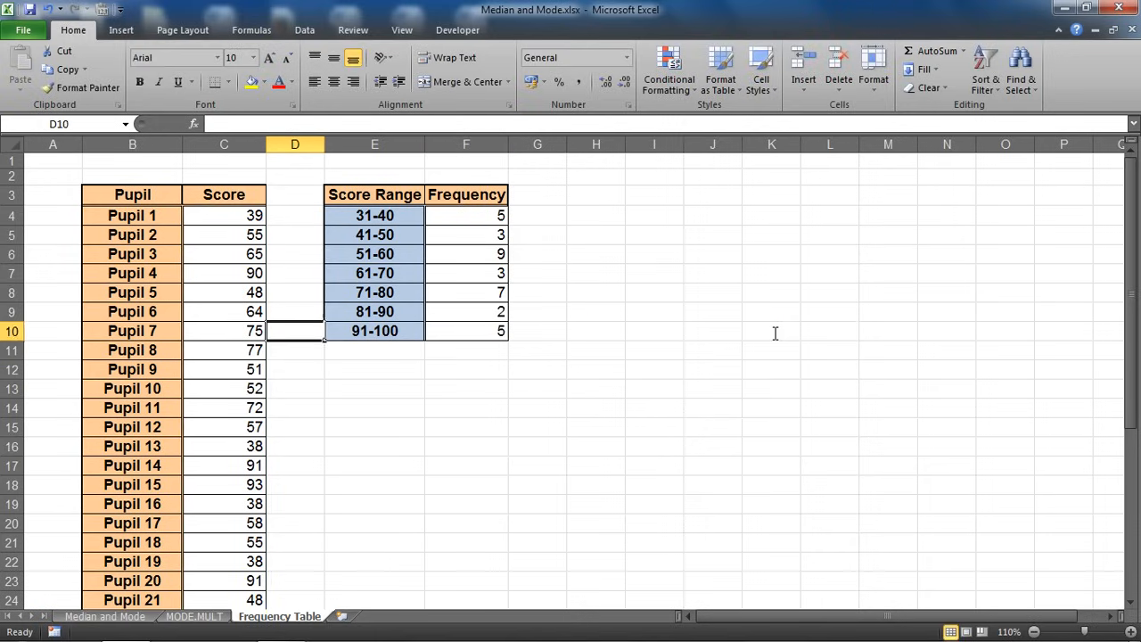
click(375, 253)
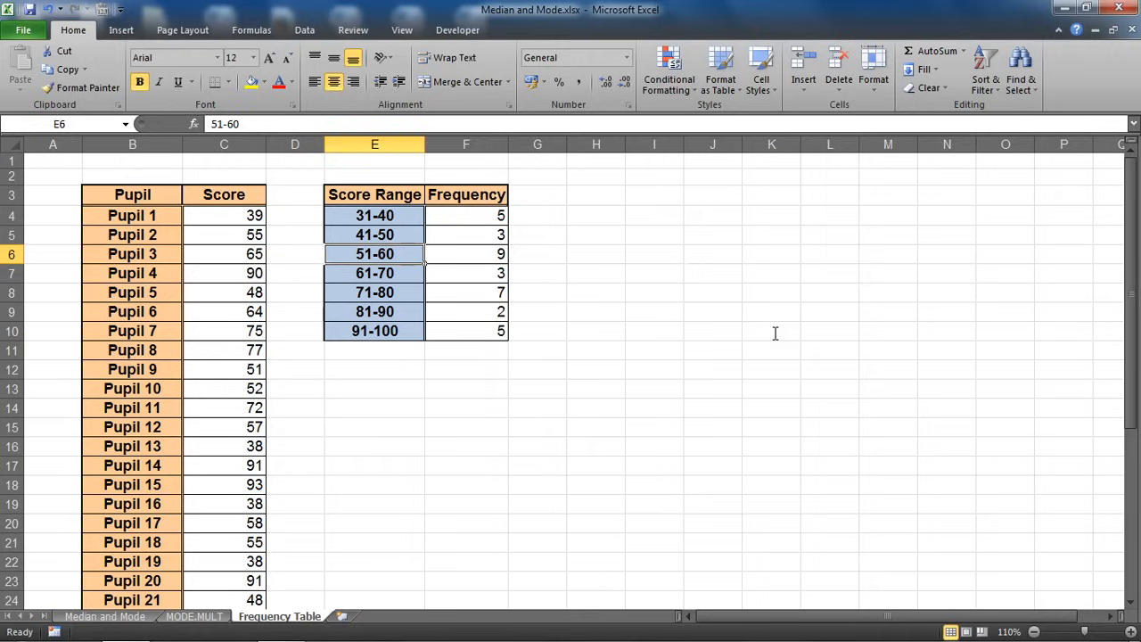
click(465, 254)
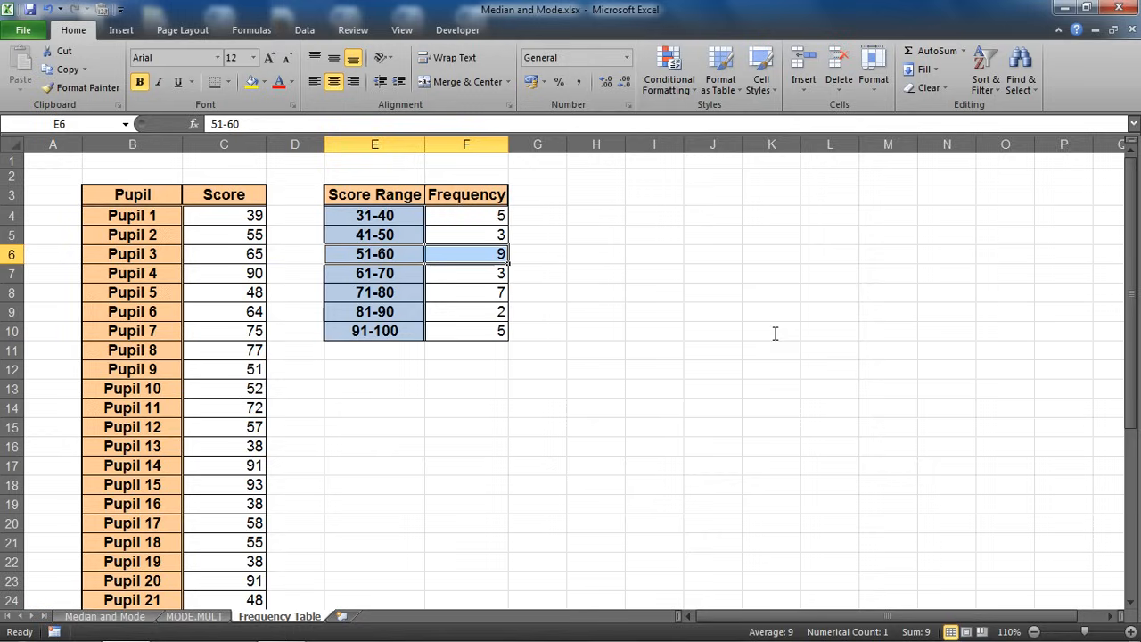
click(596, 214)
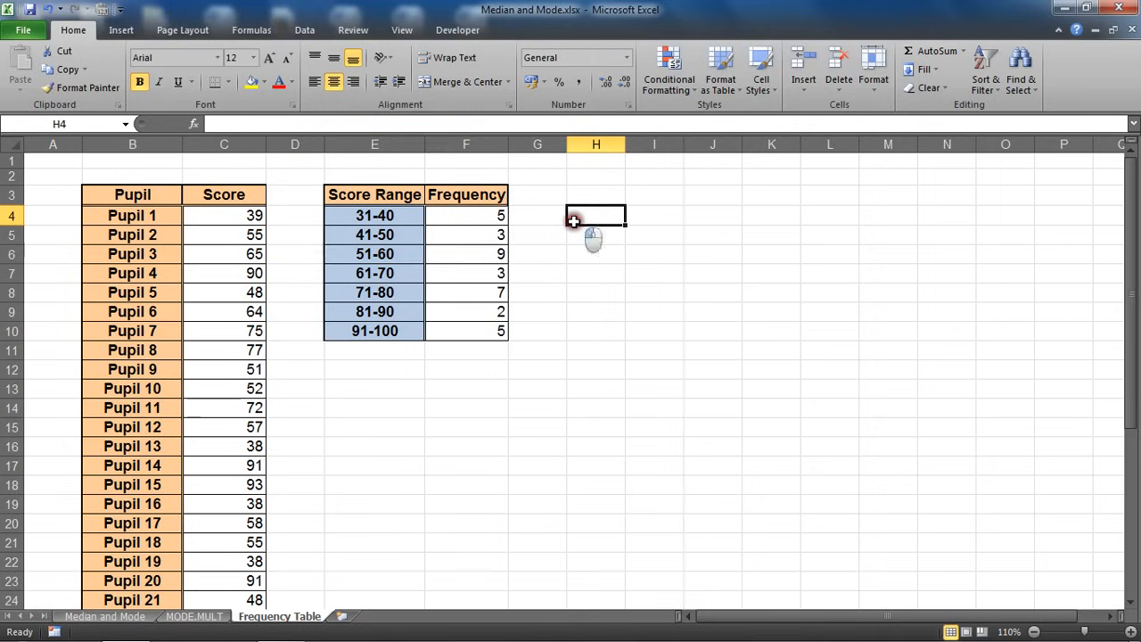